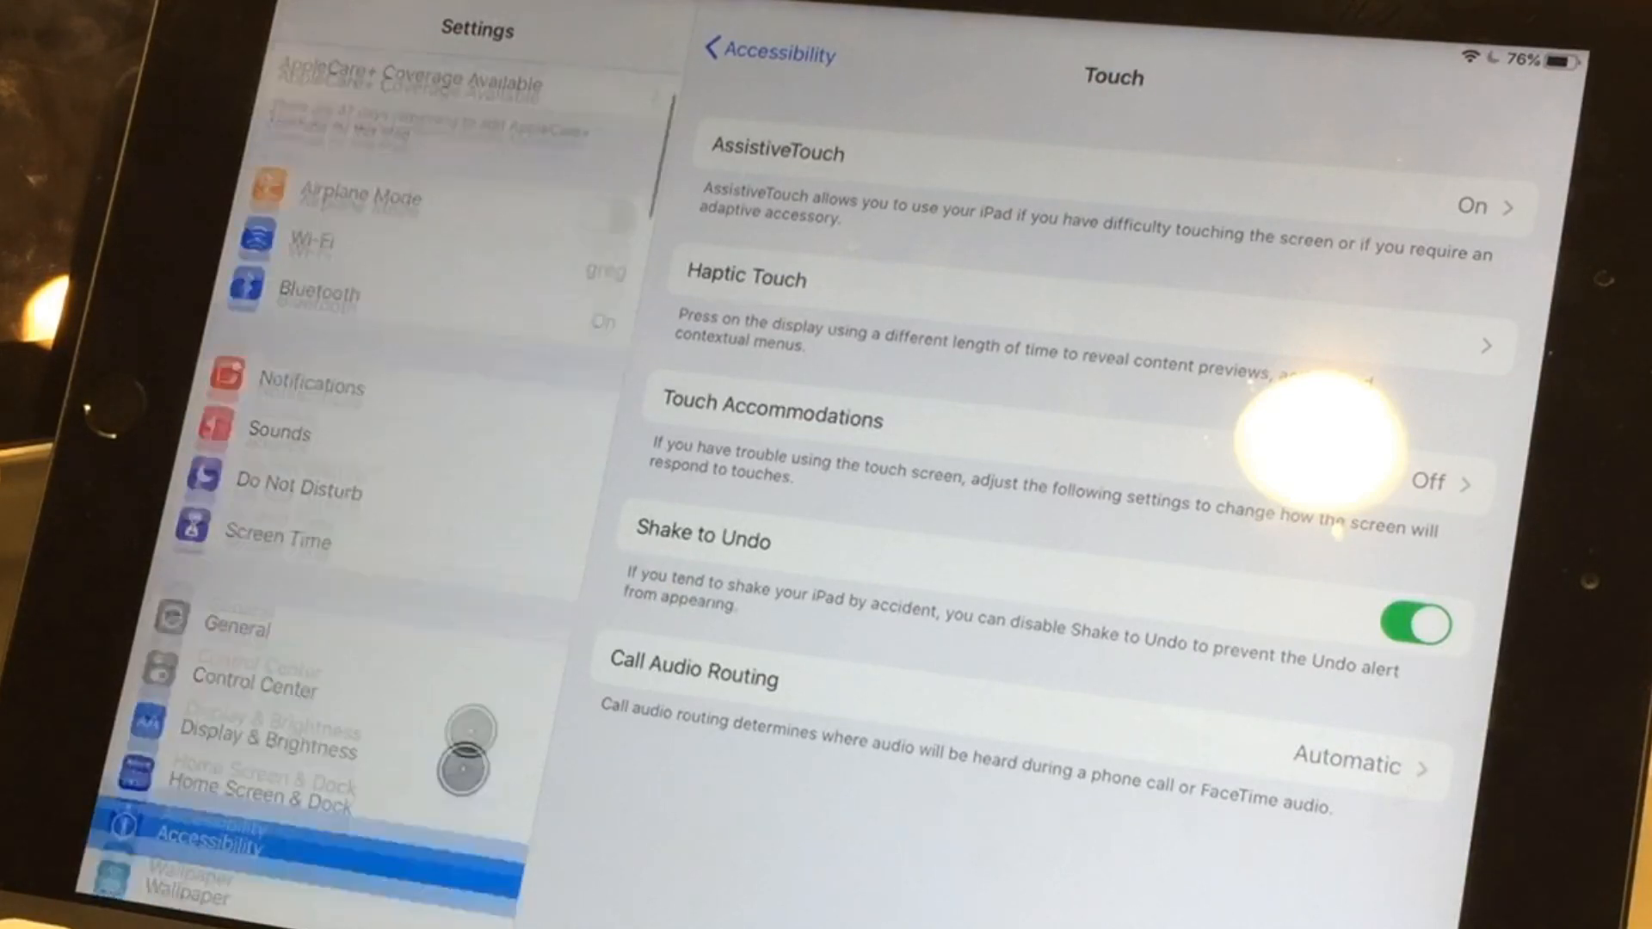
Navigate Accessibility > Touch > AssistiveTouch and scroll to the Pointer Devices options.
scroll("down", 3)
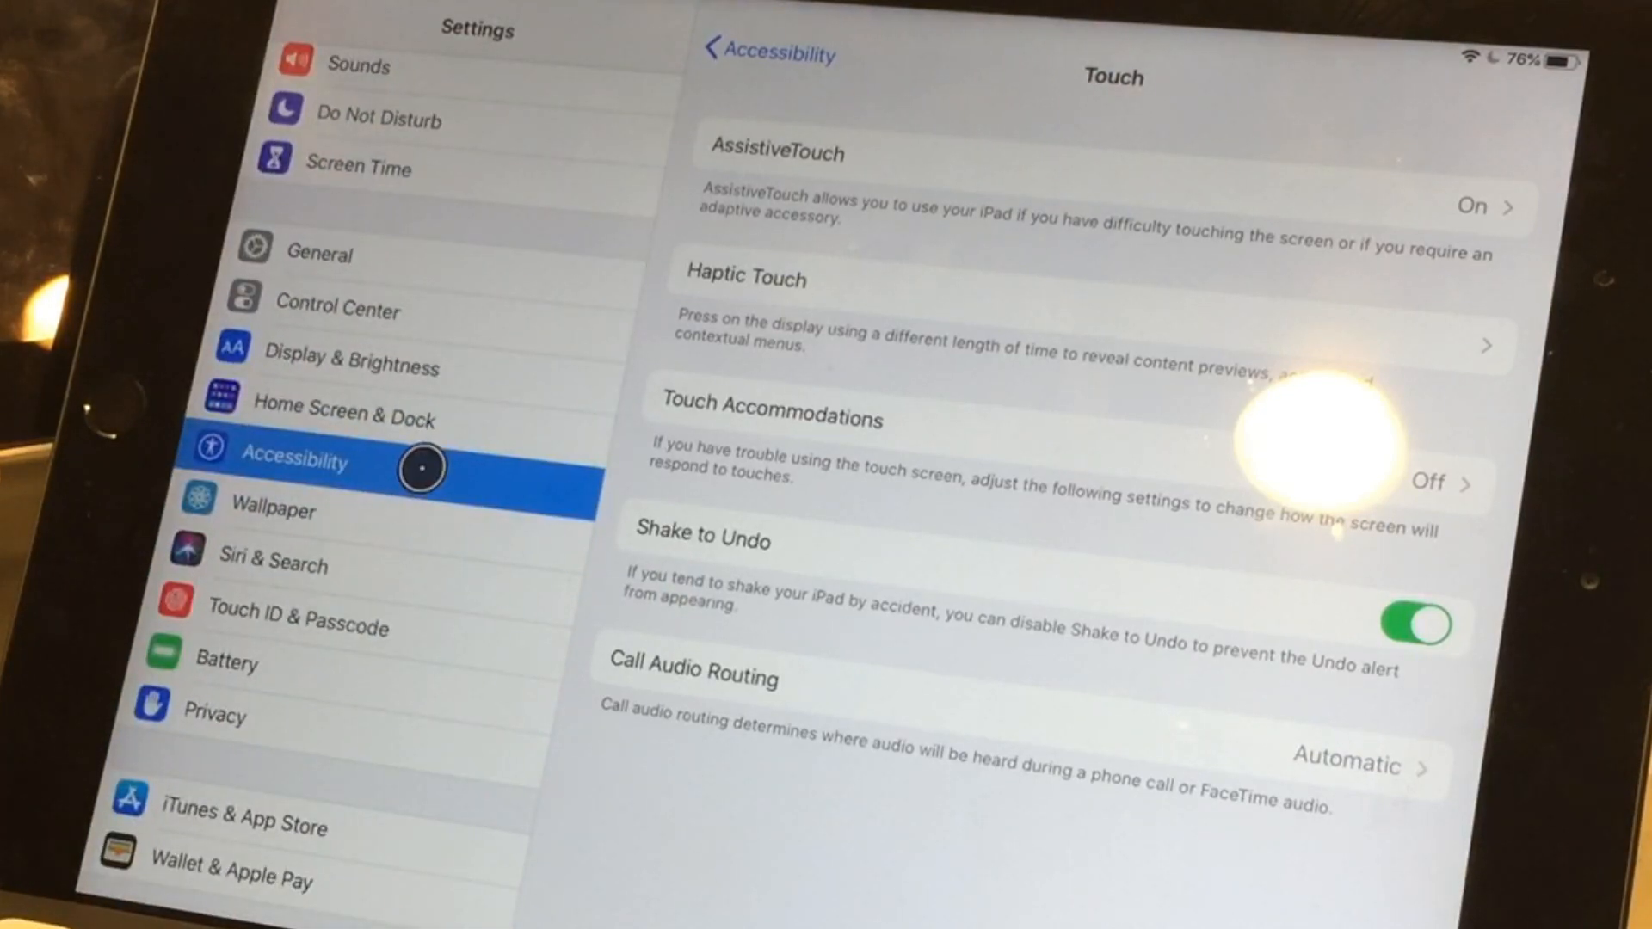
left_click(769, 53)
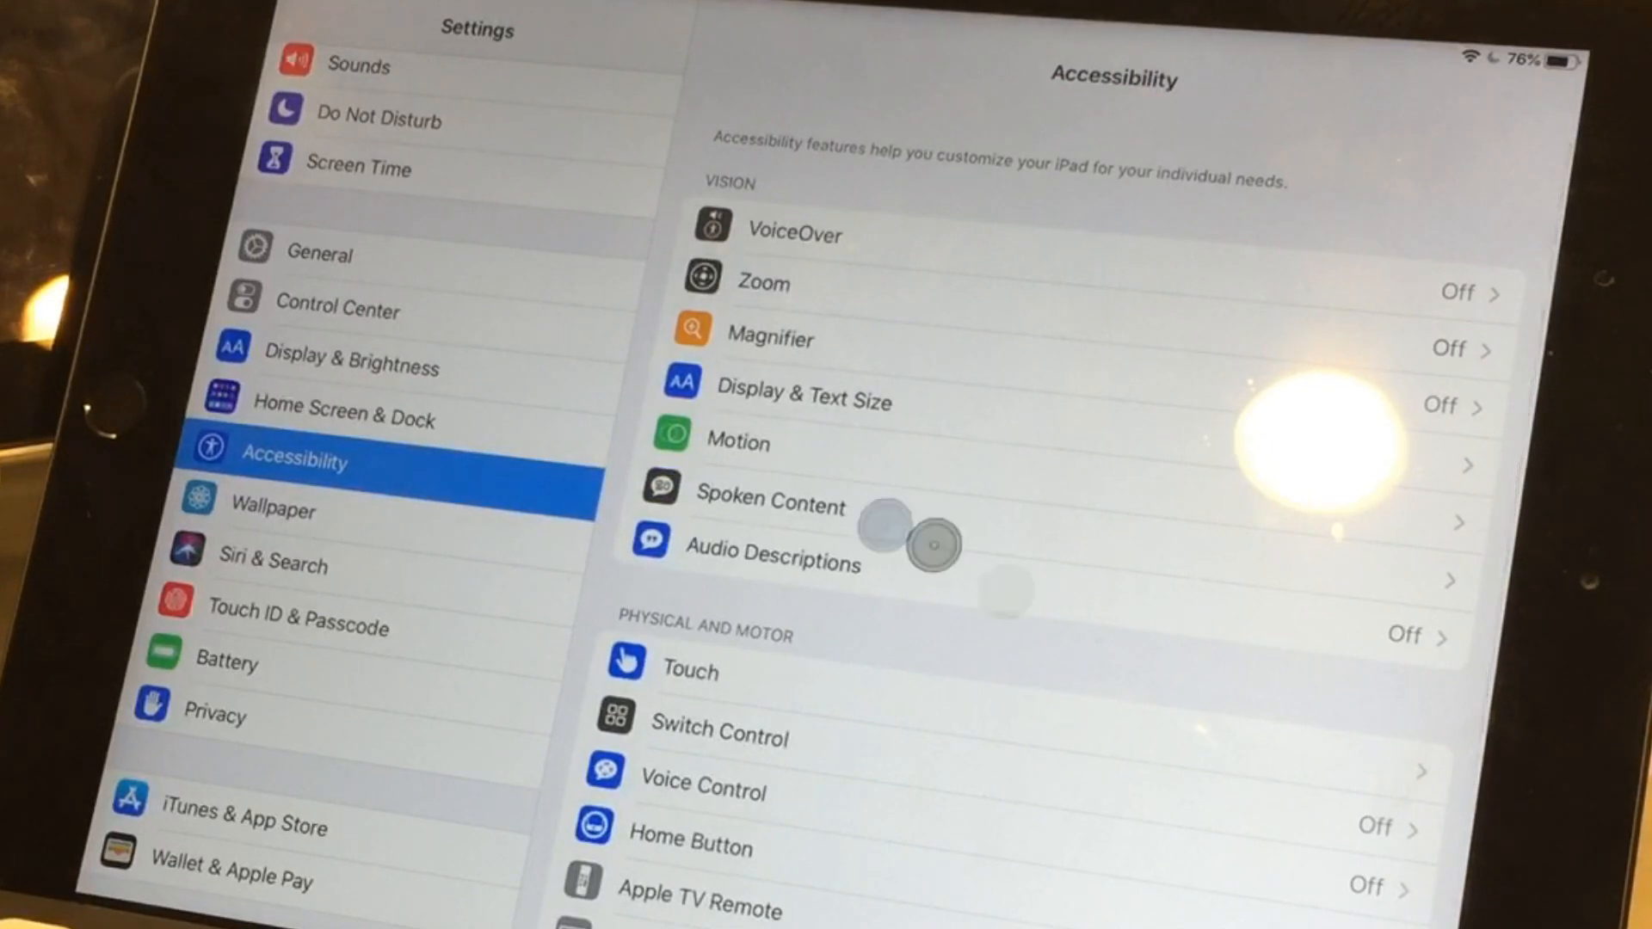
left_click(688, 671)
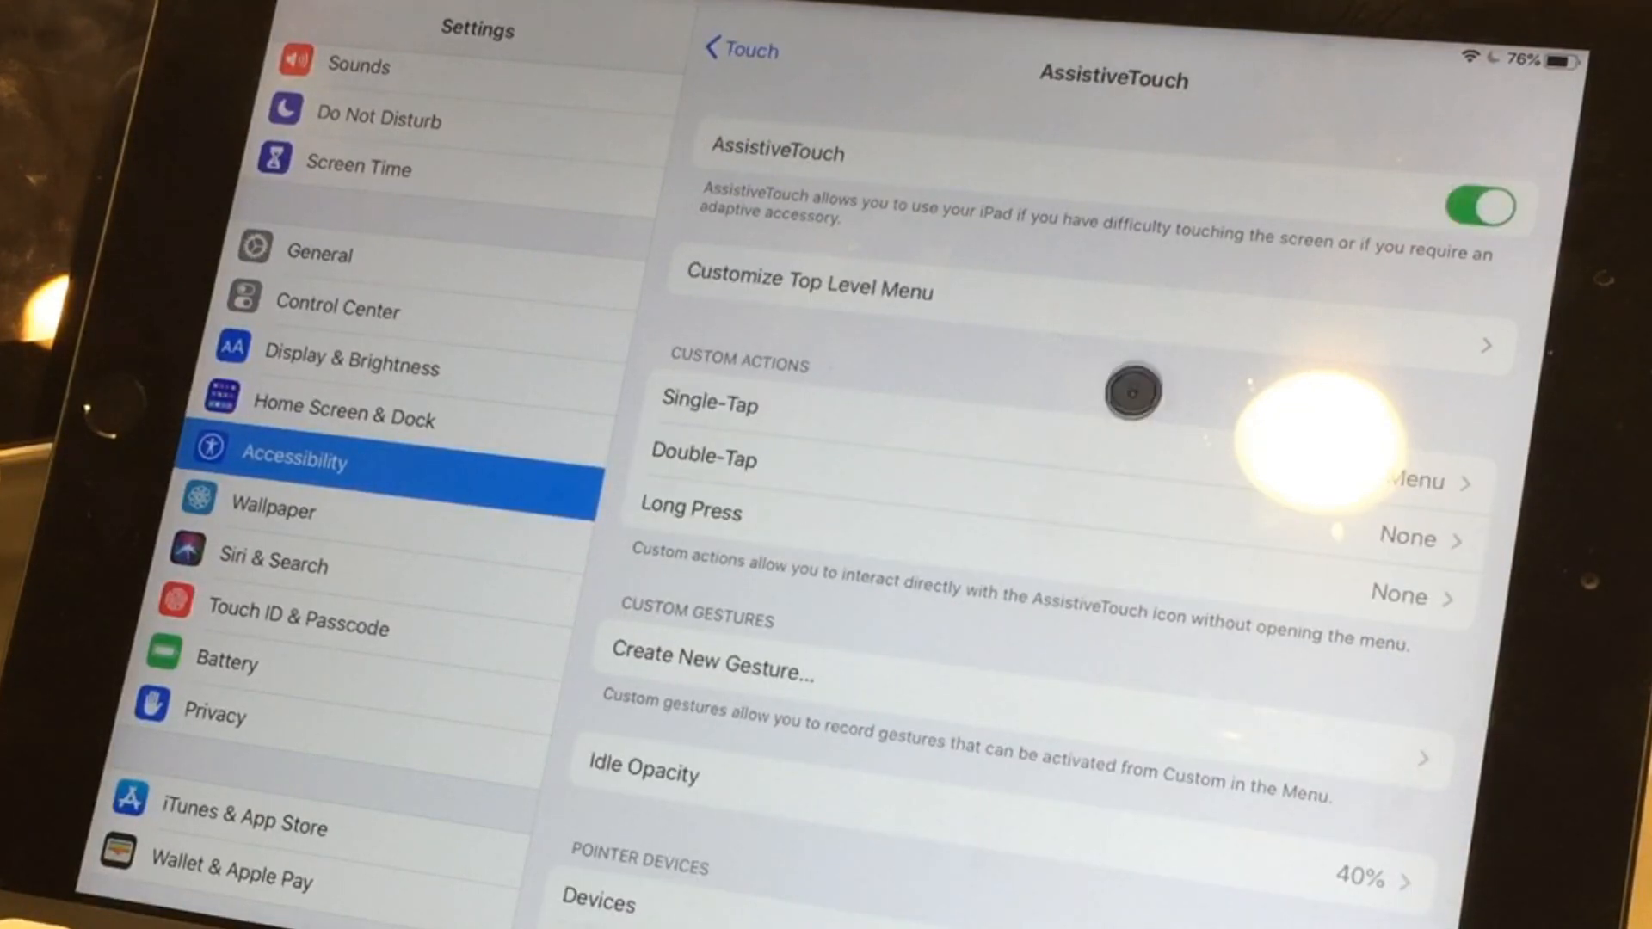
scroll("down", 3)
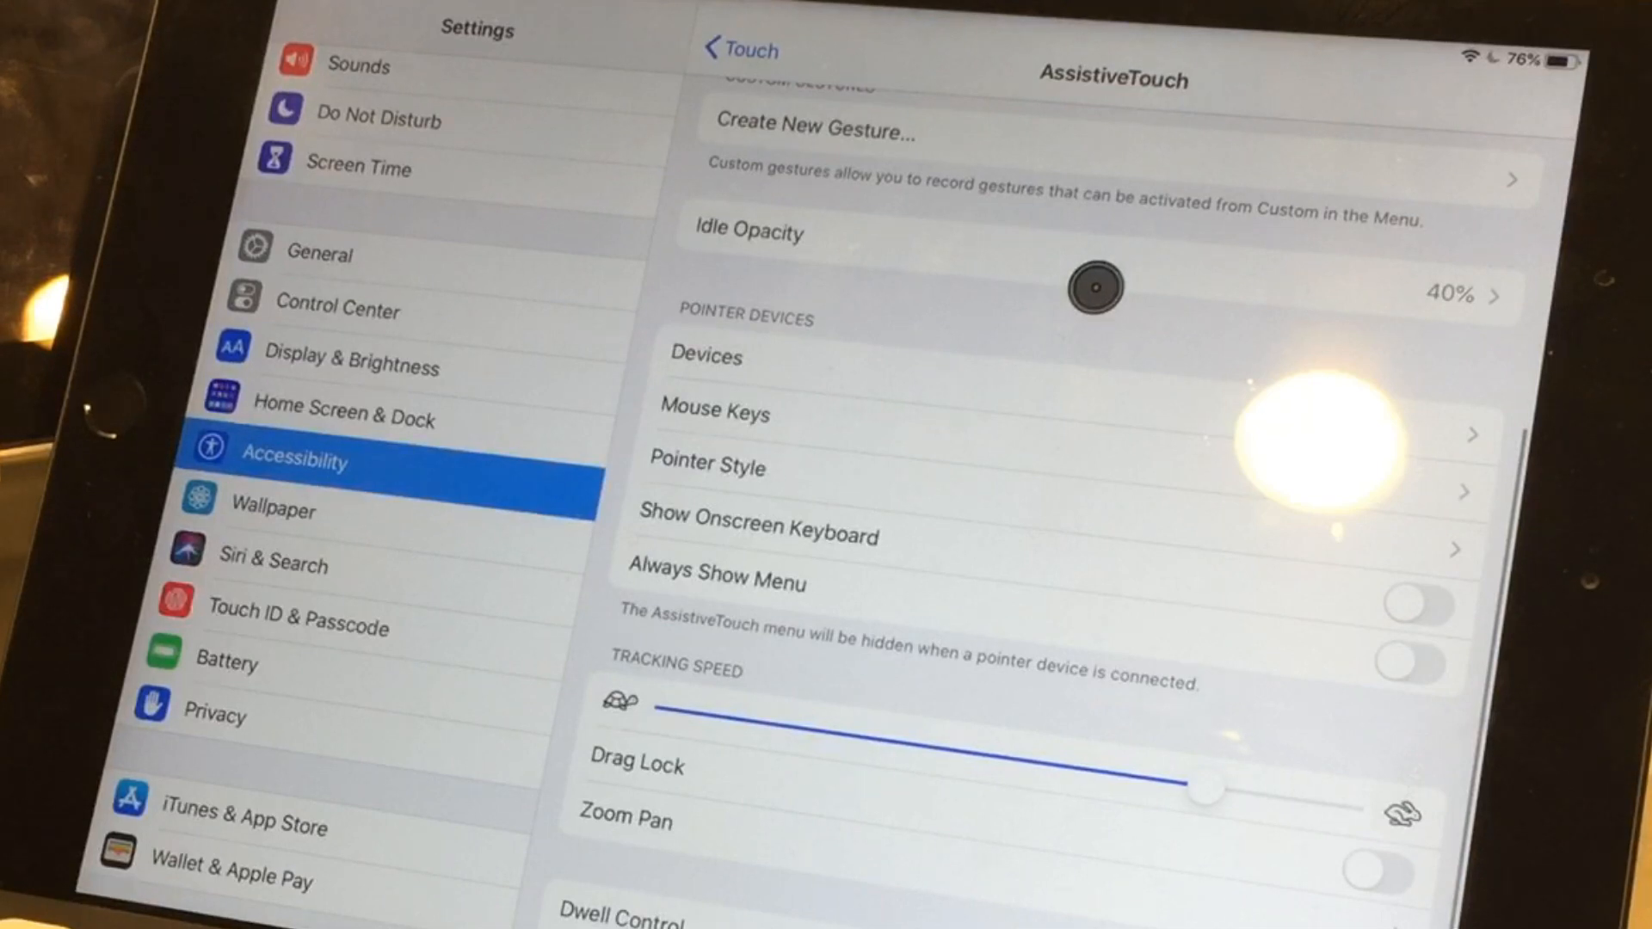
mouse_move(721, 316)
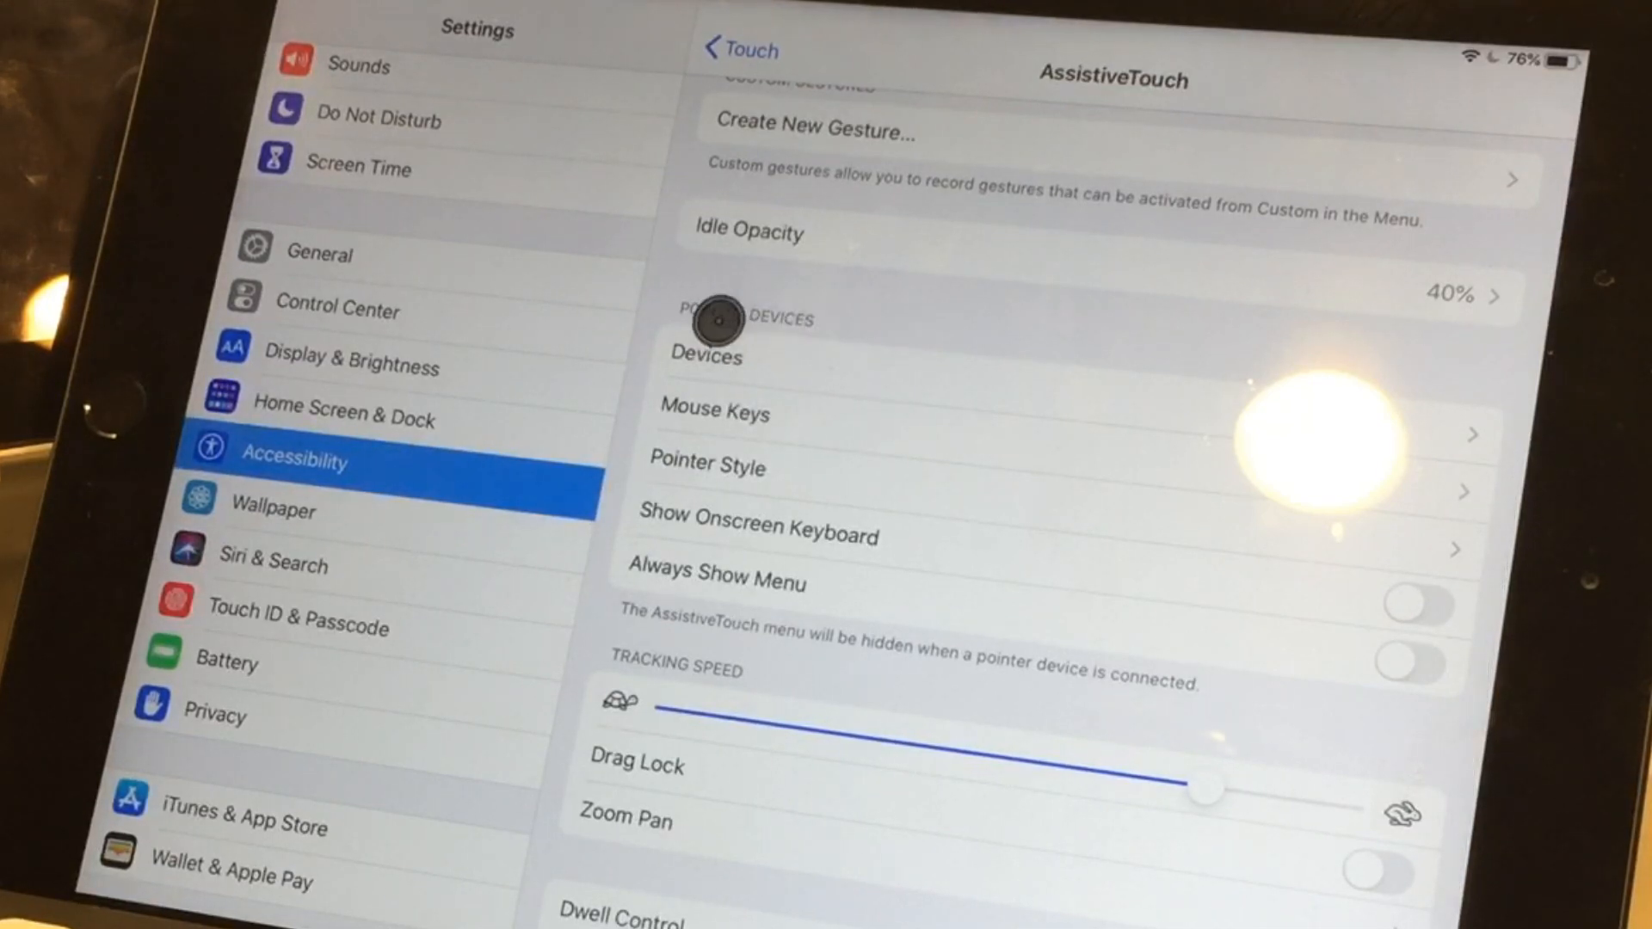
mouse_move(943, 480)
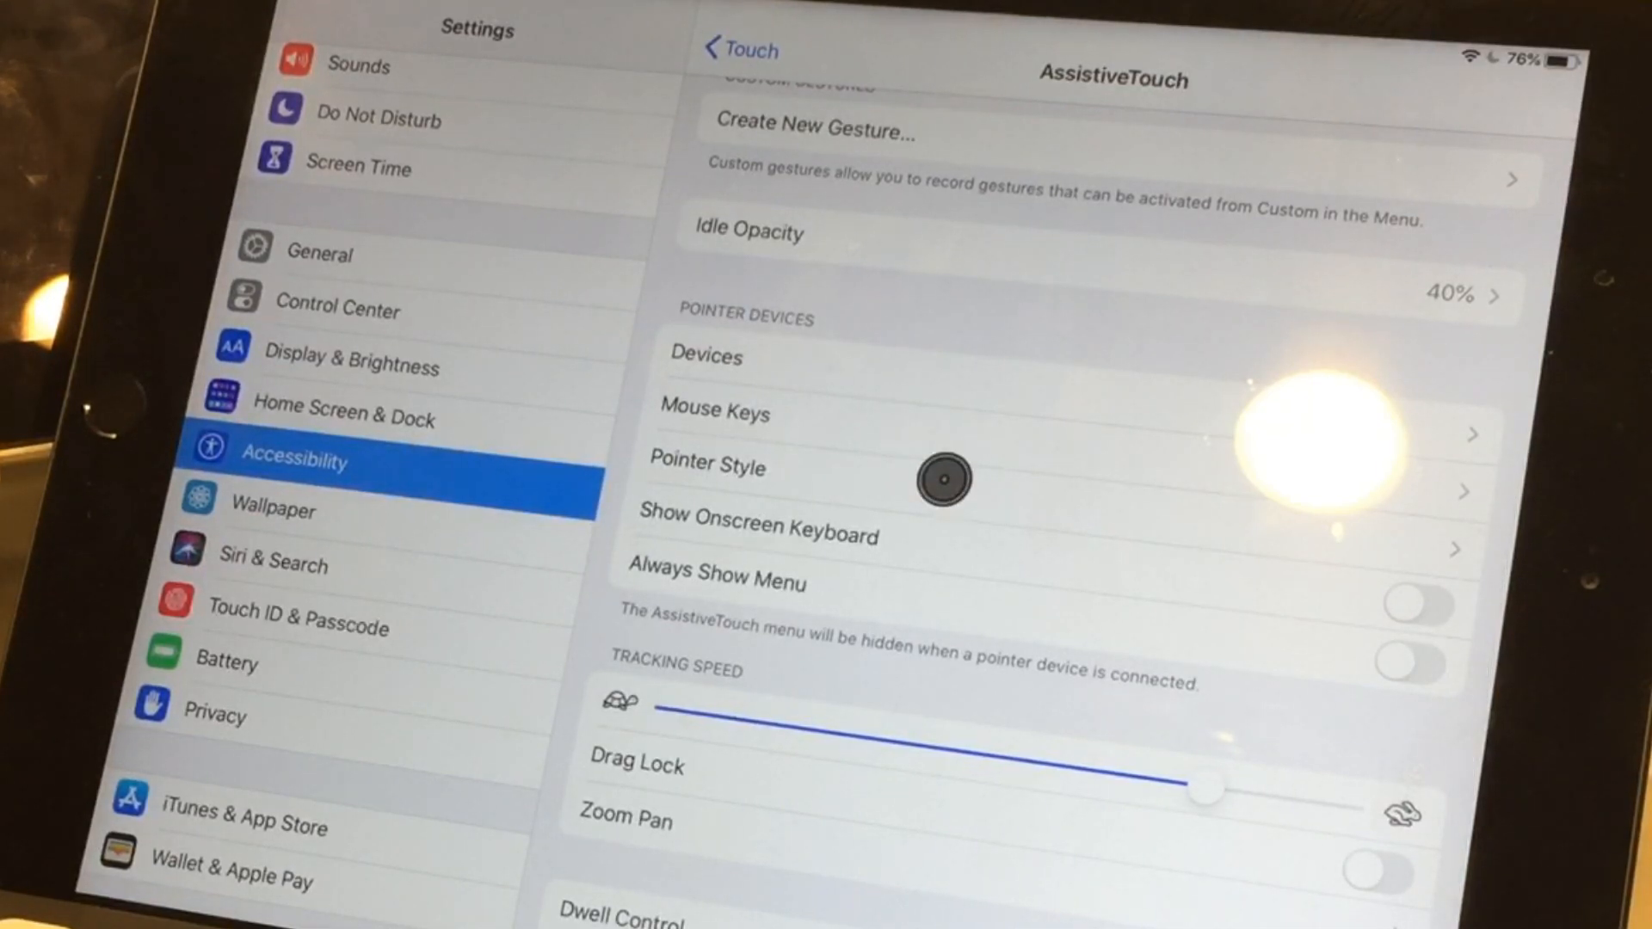
scroll("down", 3)
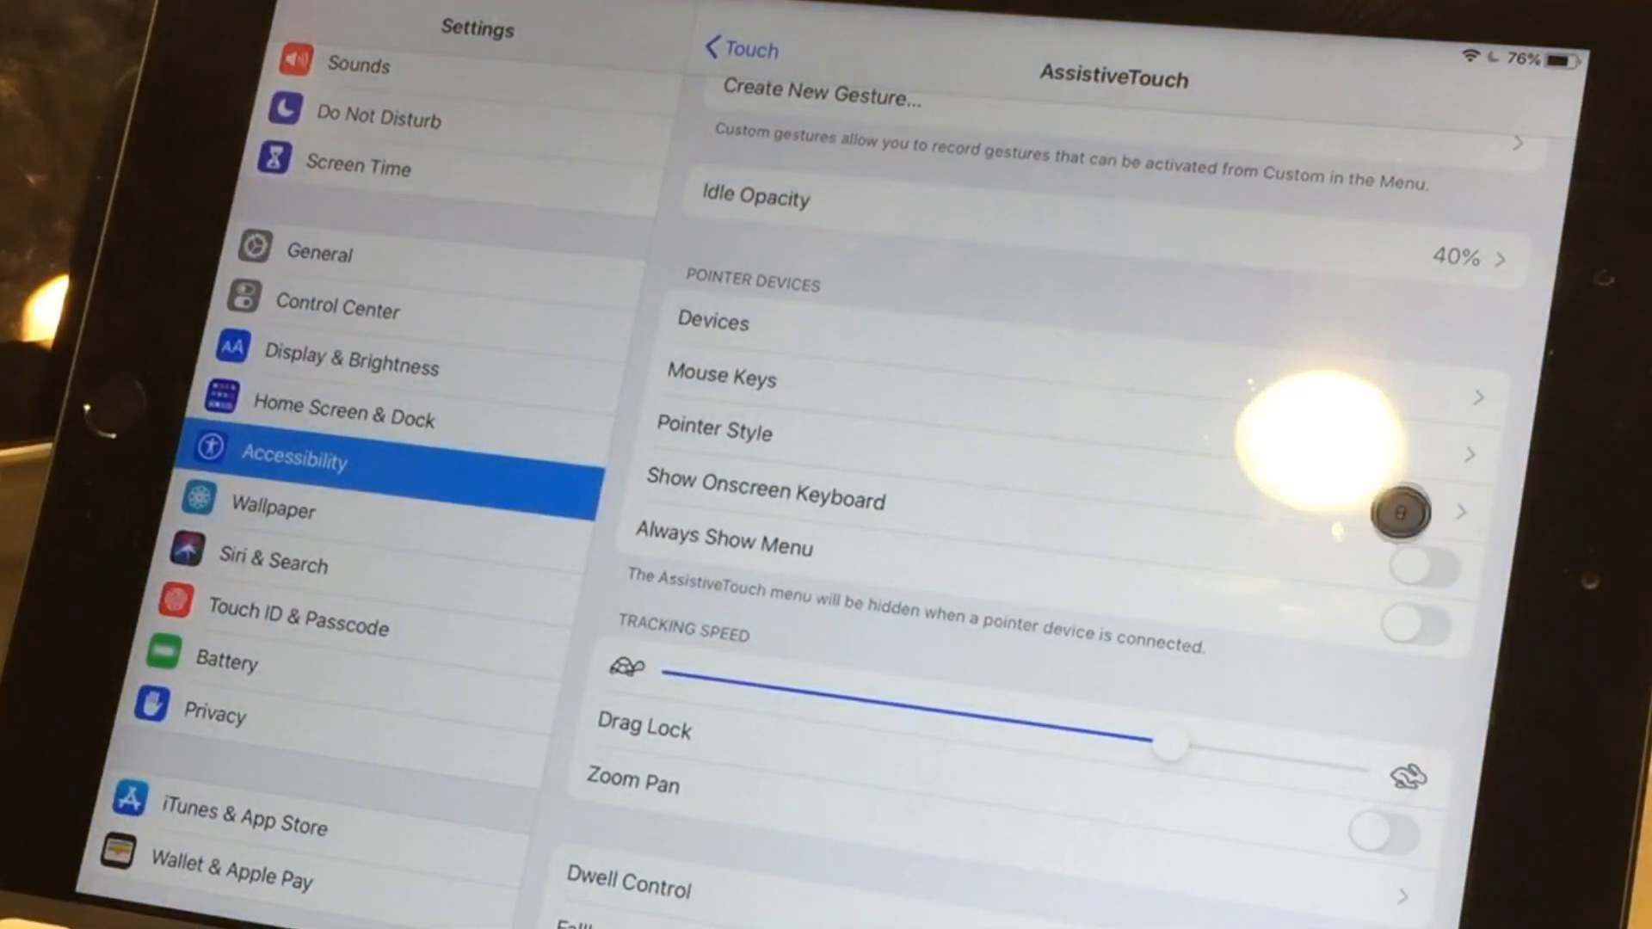
Review the Mouse Keys settings, then browse the Pointer Style colour choices.
left_click(723, 376)
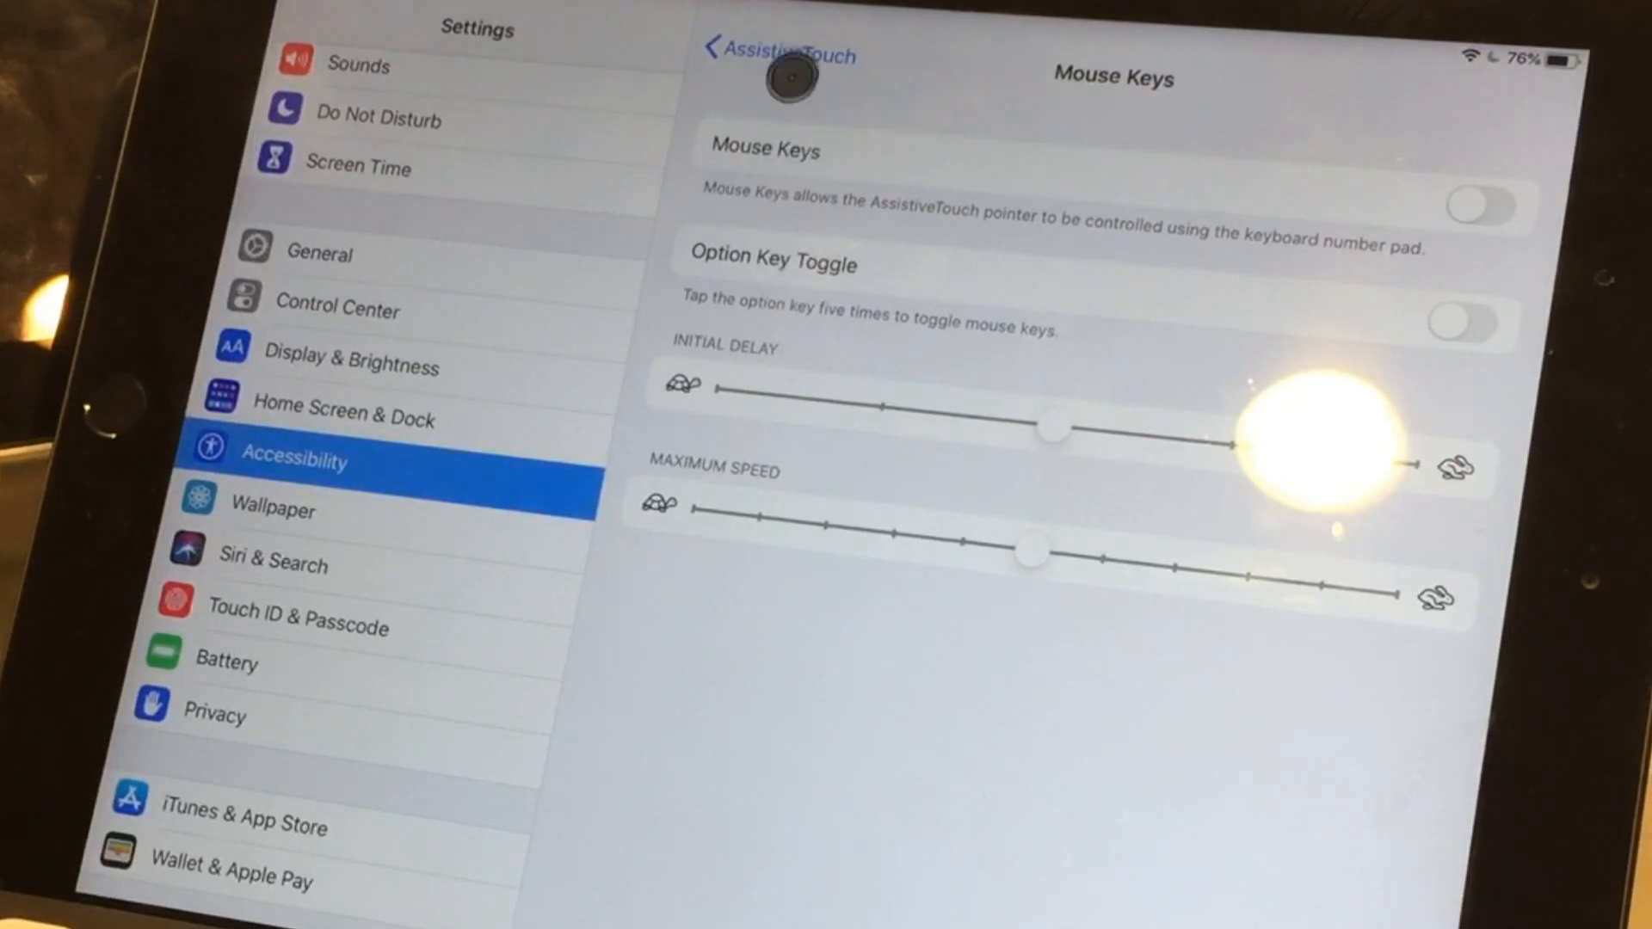
left_click(769, 55)
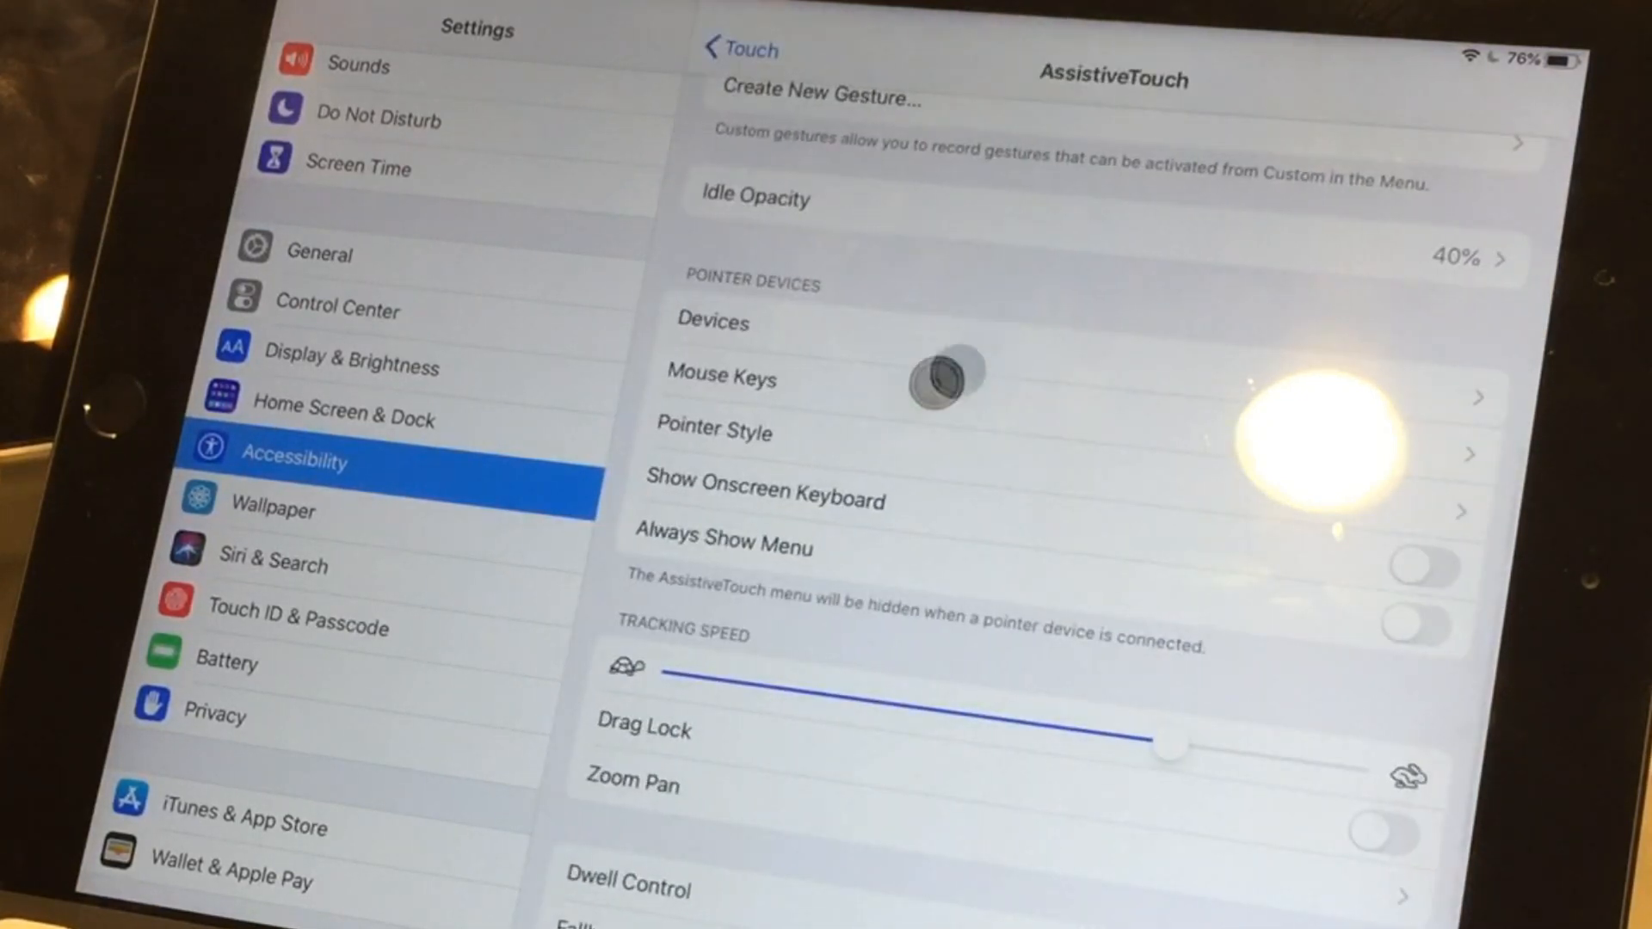
mouse_move(917, 463)
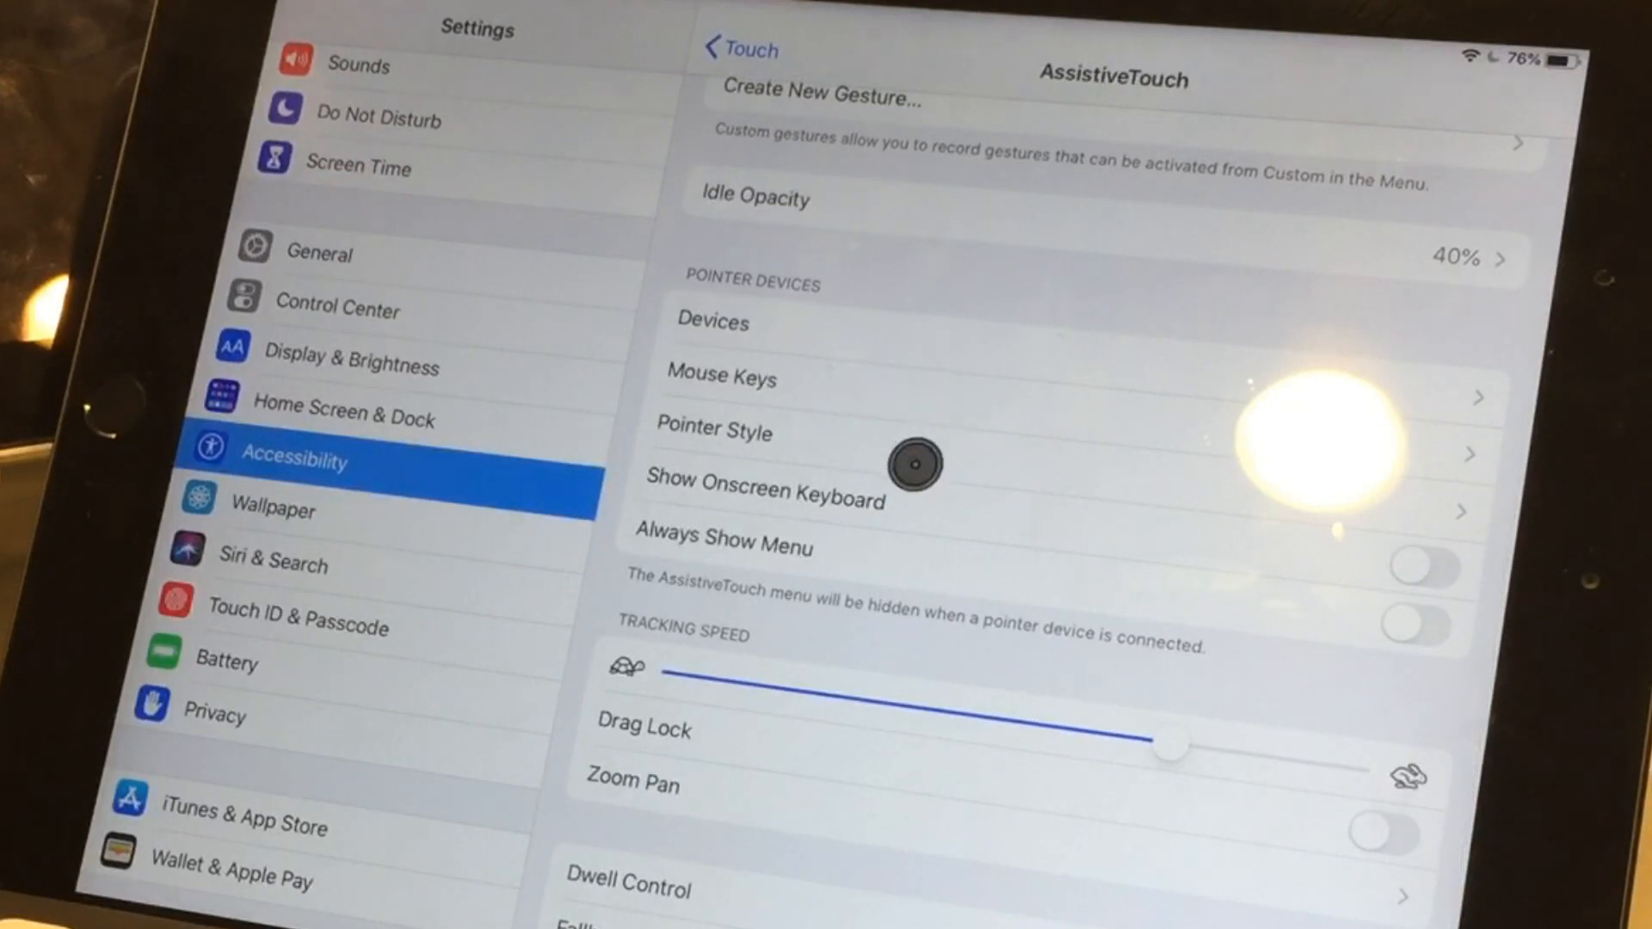
left_click(714, 430)
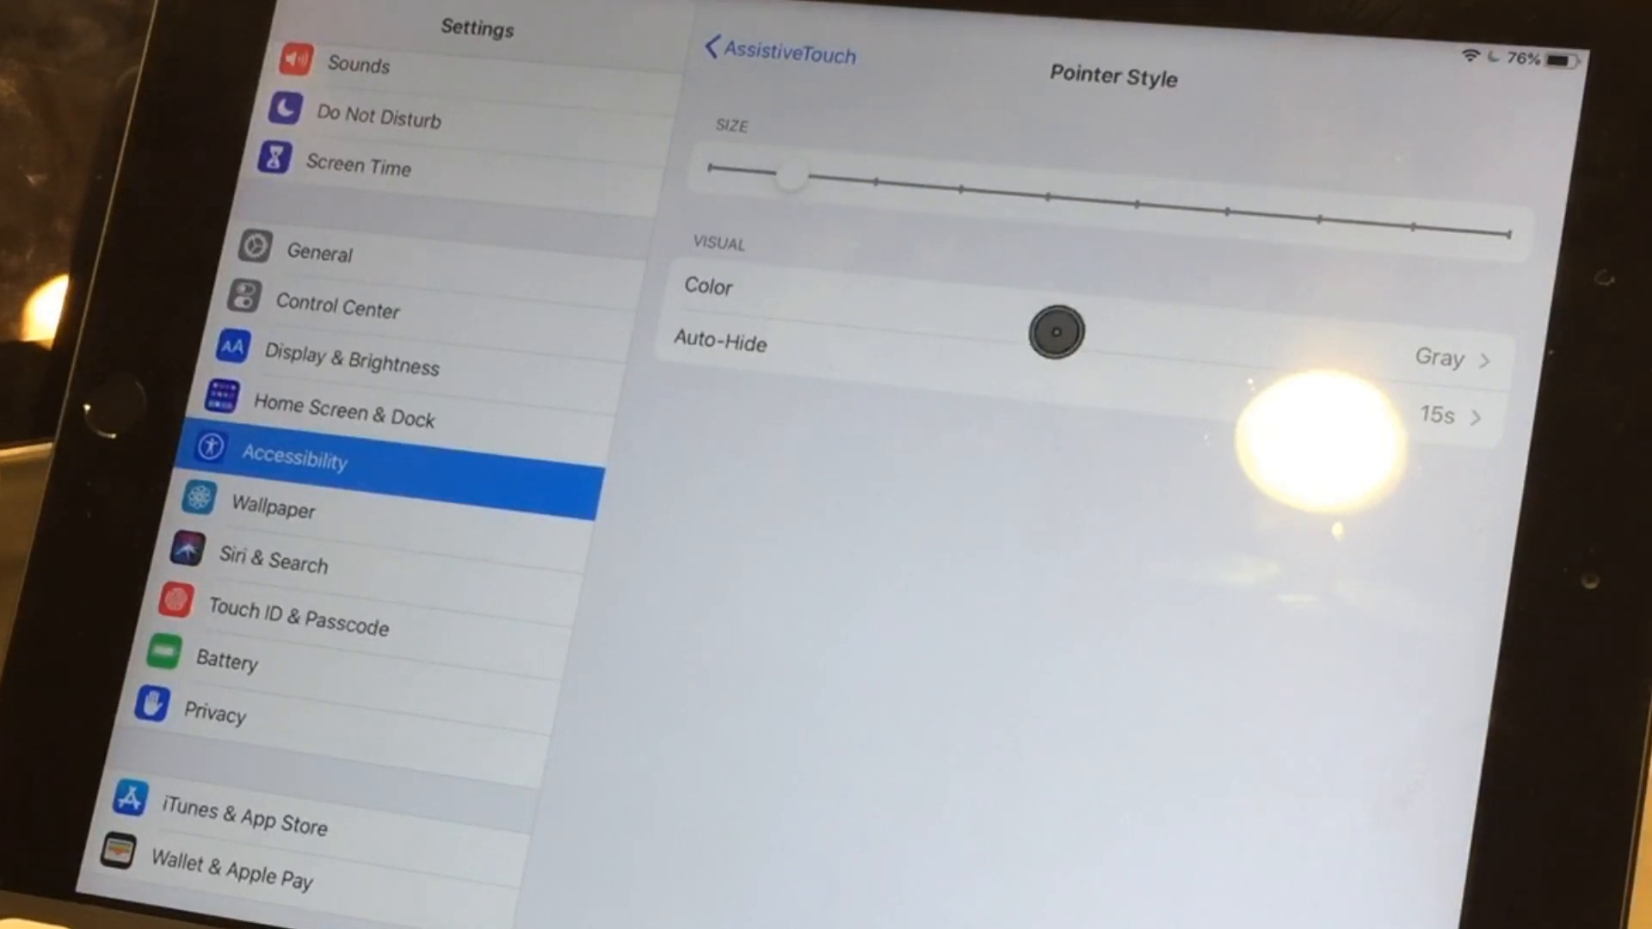
left_click(707, 287)
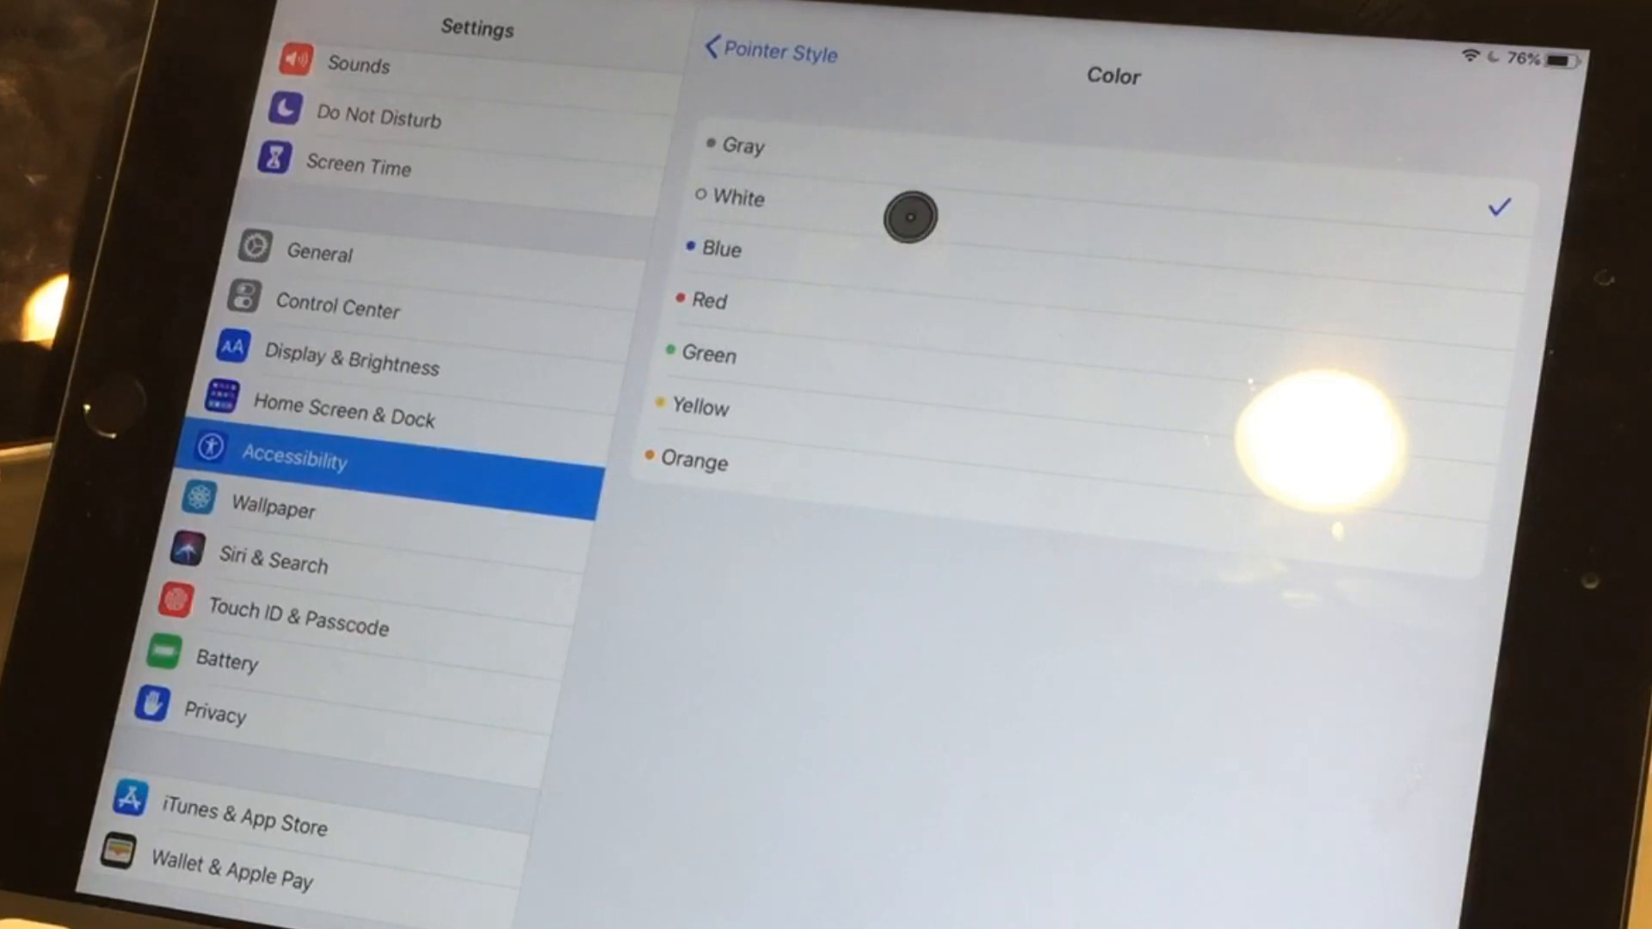
Make the pointer colour Yellow and return to the top of the AssistiveTouch page.
left_click(719, 249)
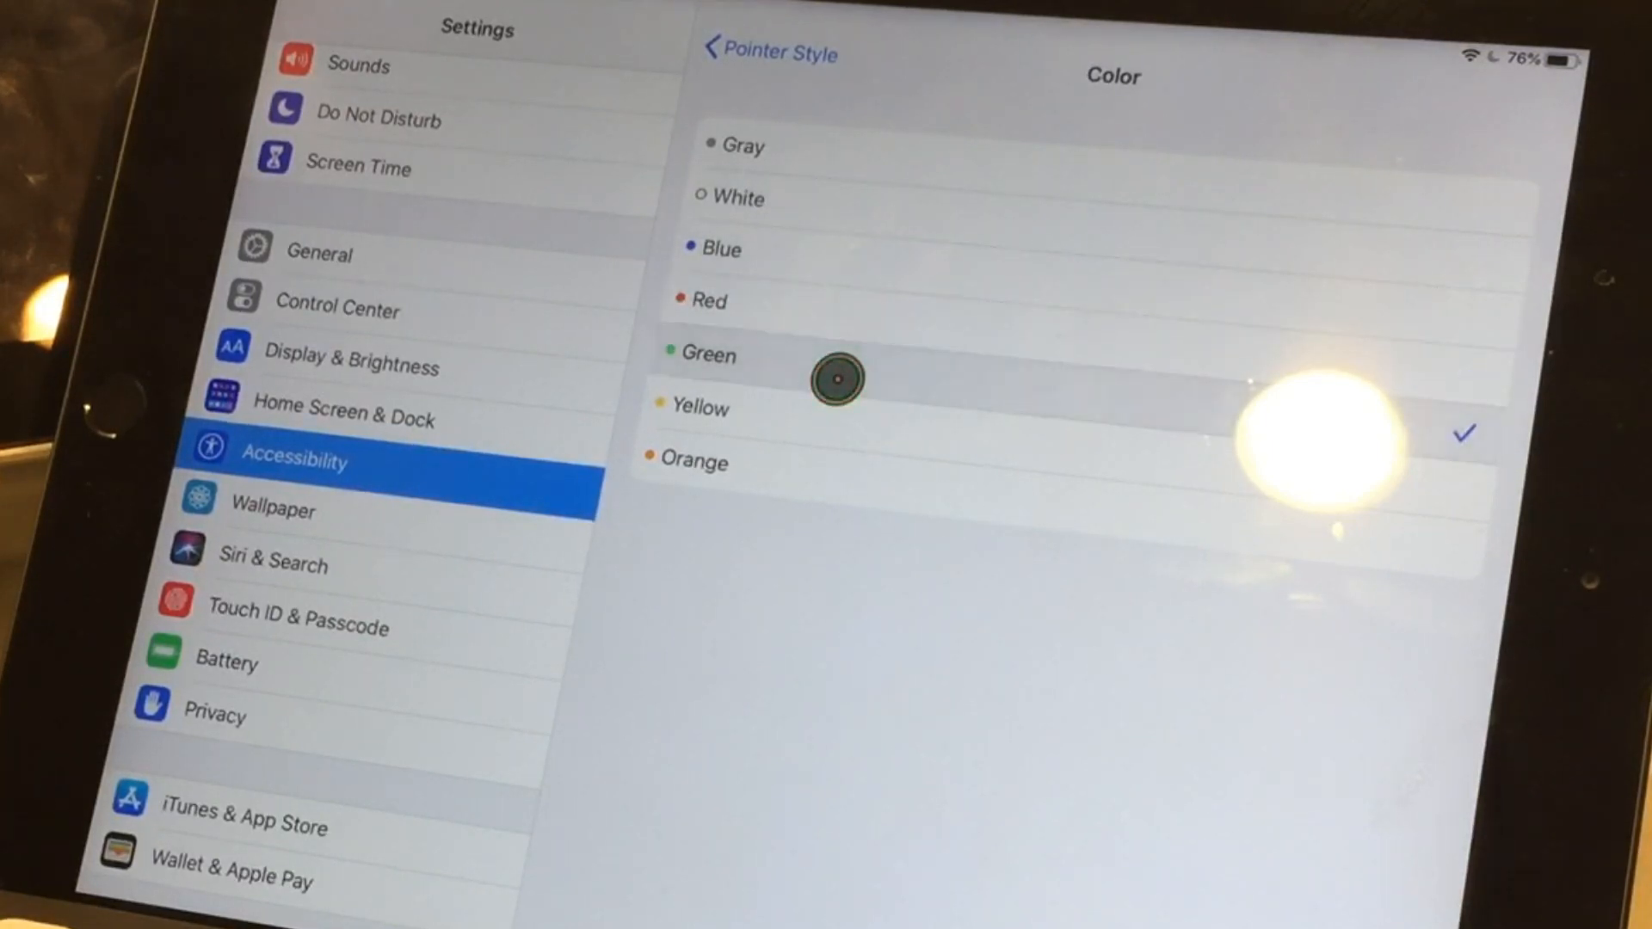
mouse_move(894, 156)
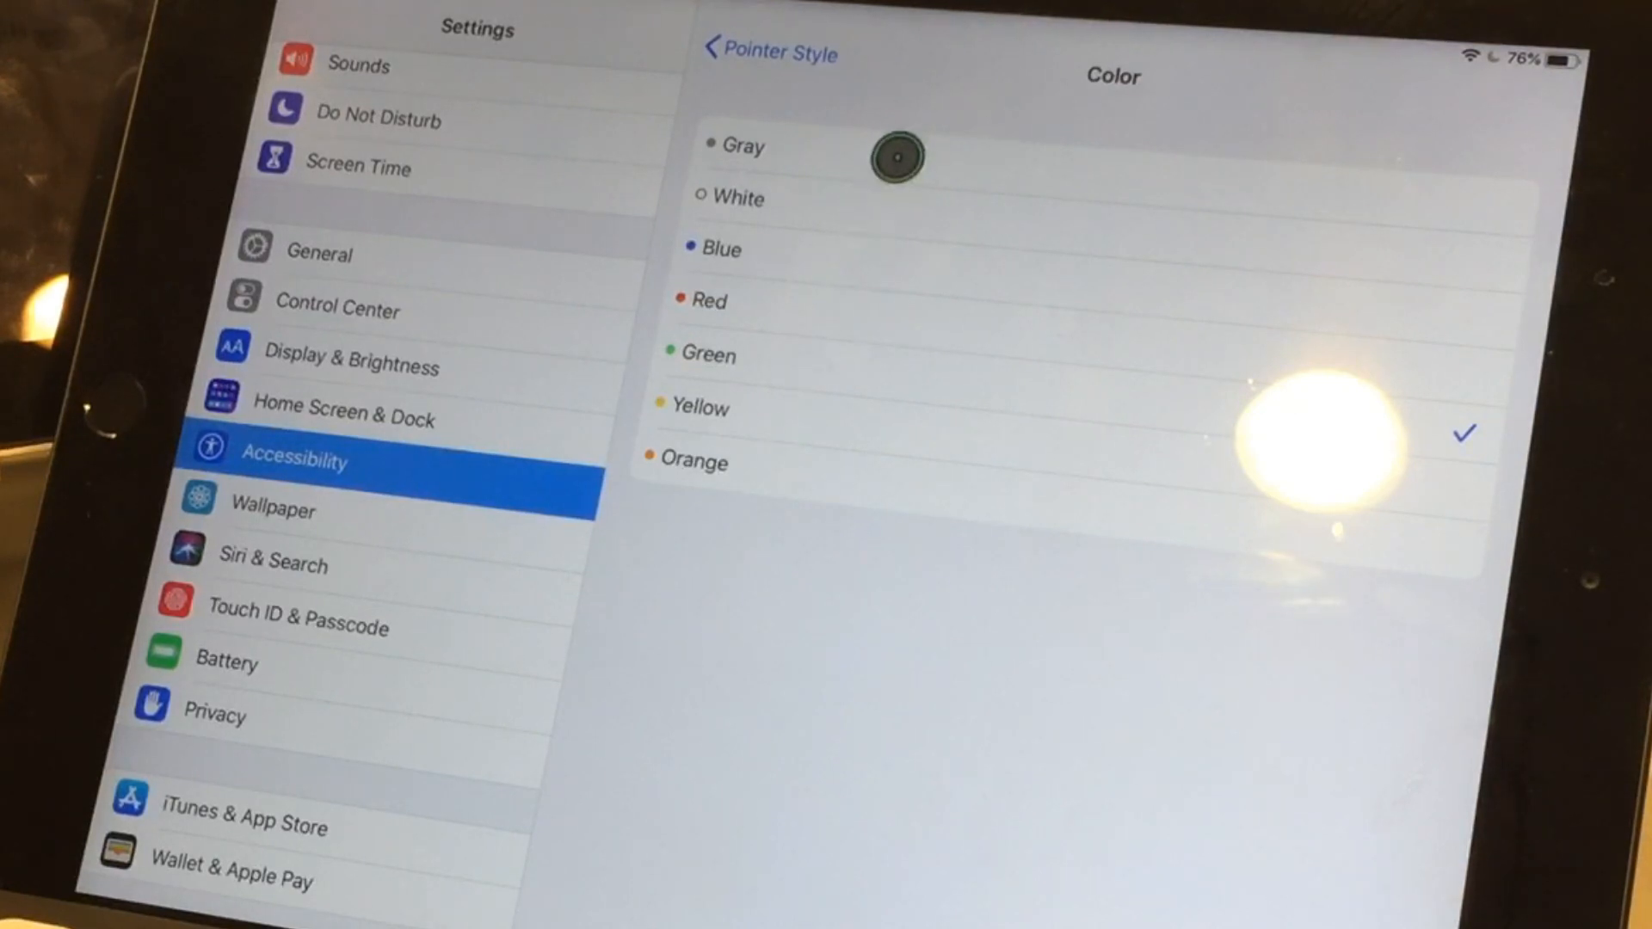
left_click(766, 54)
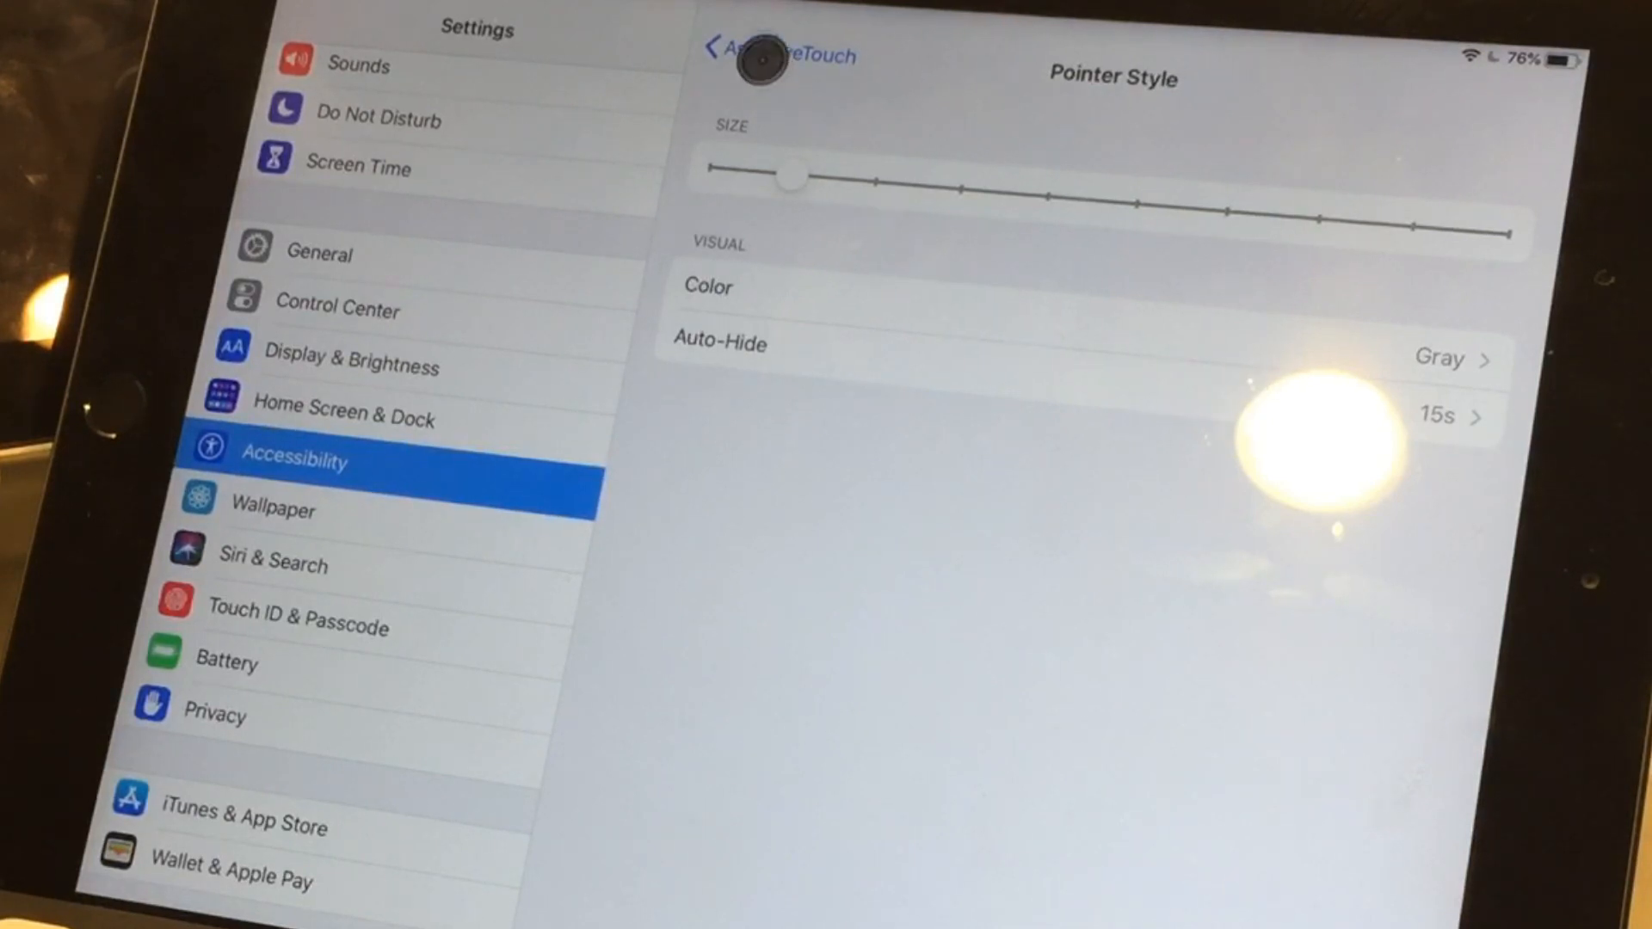
left_click(724, 55)
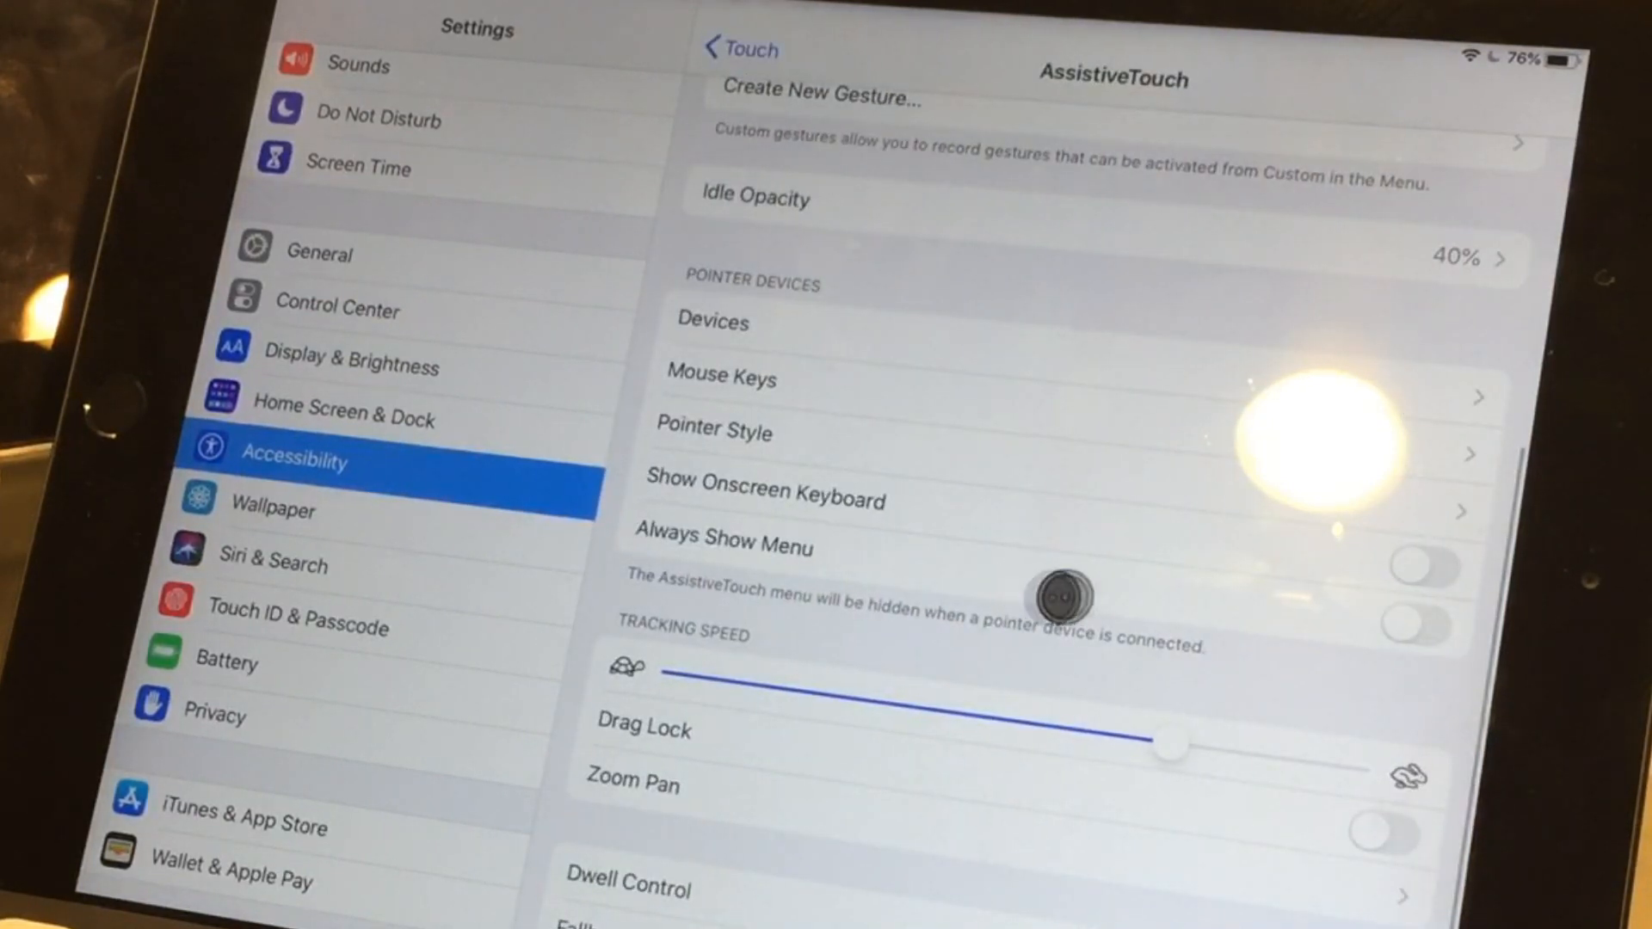
scroll("up", 3)
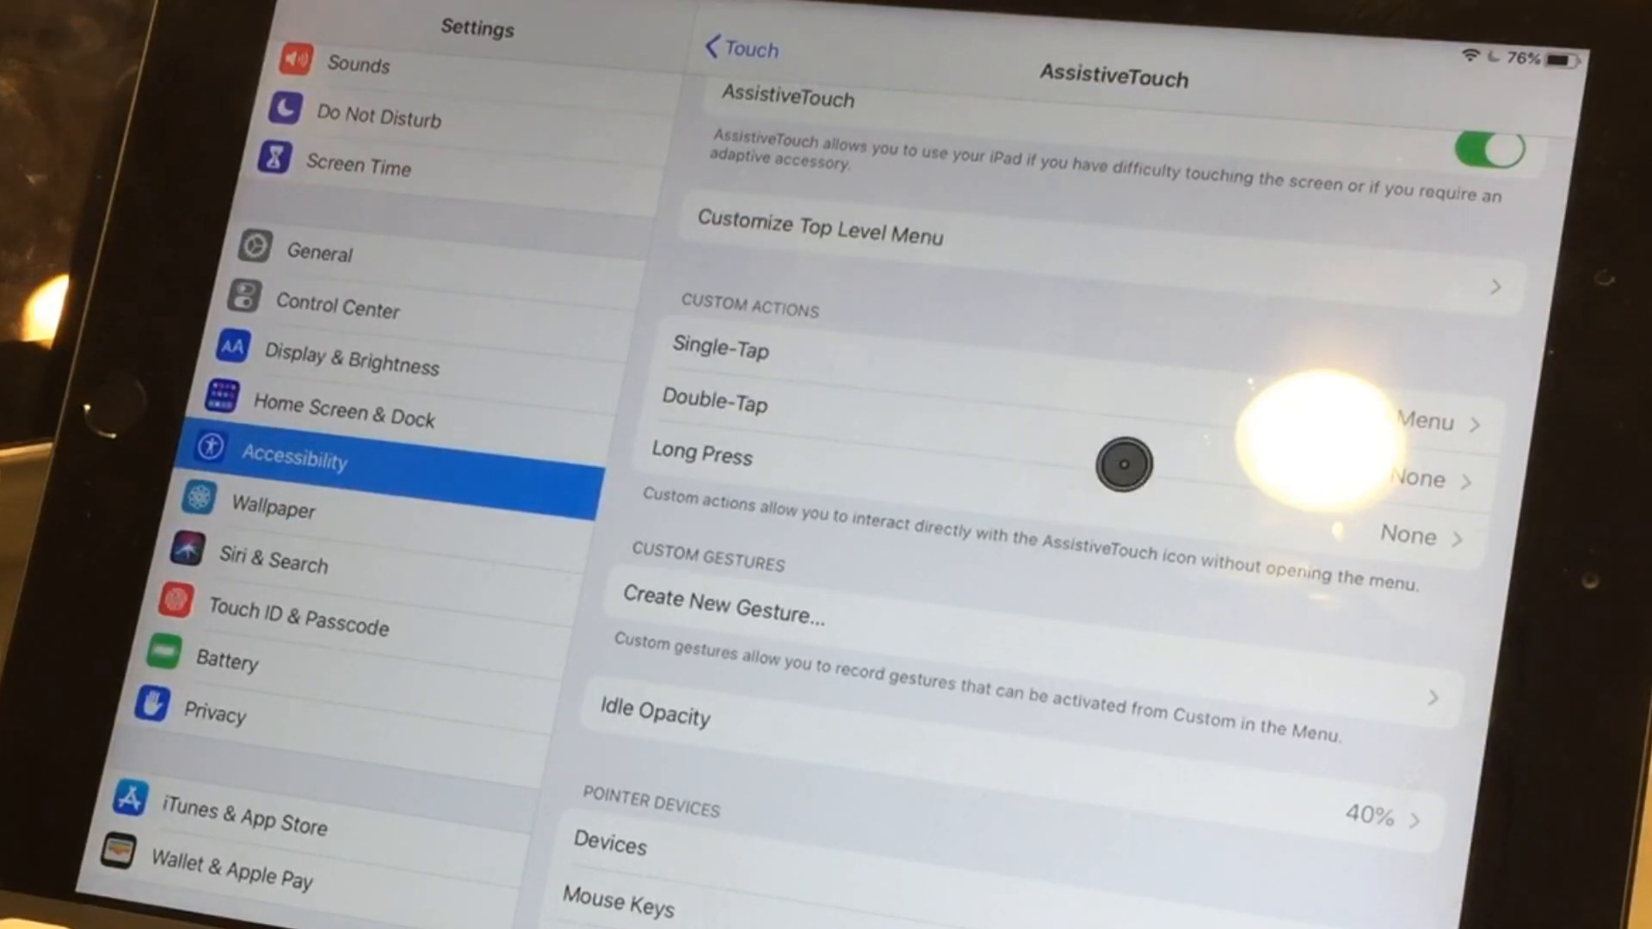
Set Double-Tap to App Switcher and Long Press to Hold and Drag for the AssistiveTouch button.
left_click(714, 403)
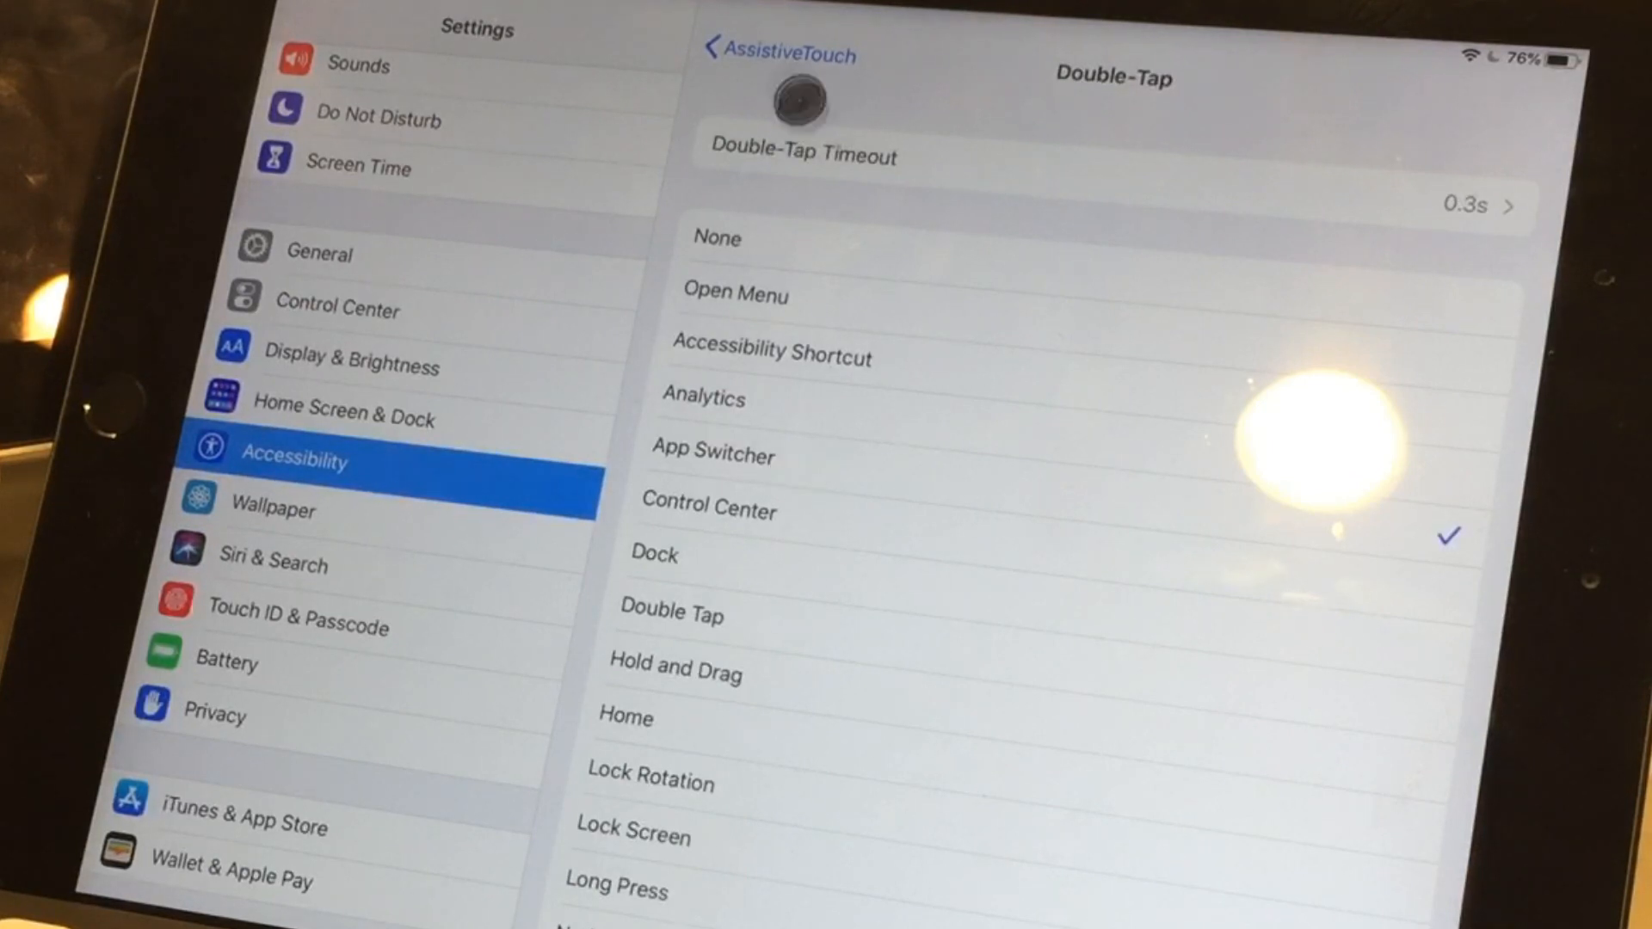
left_click(777, 53)
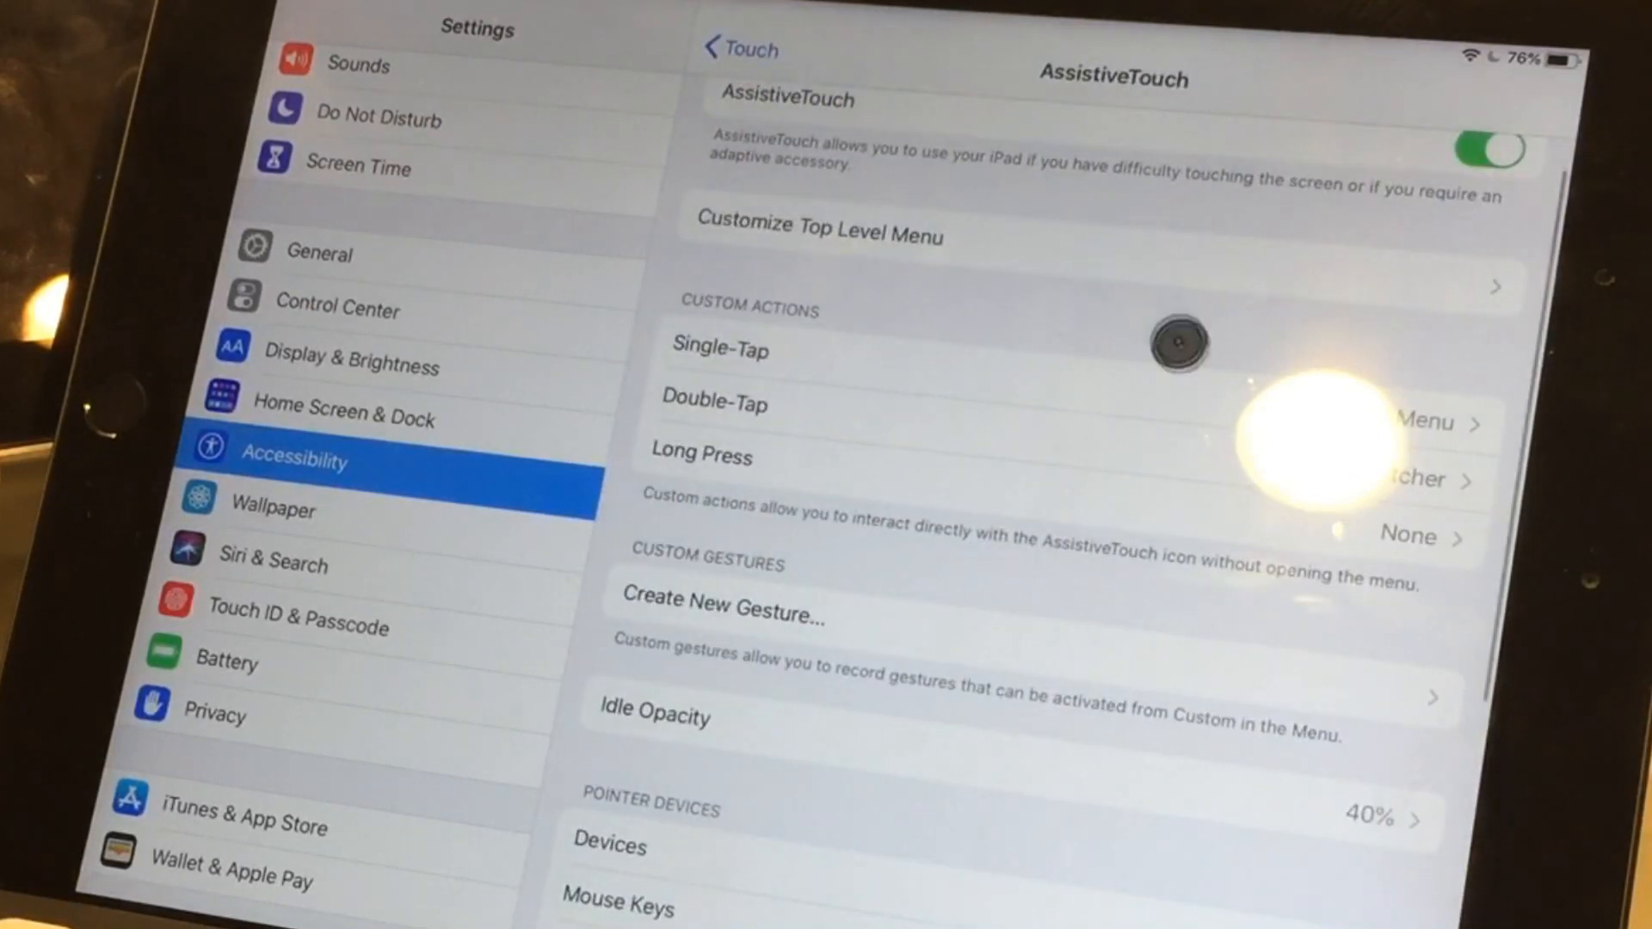
mouse_move(1222, 526)
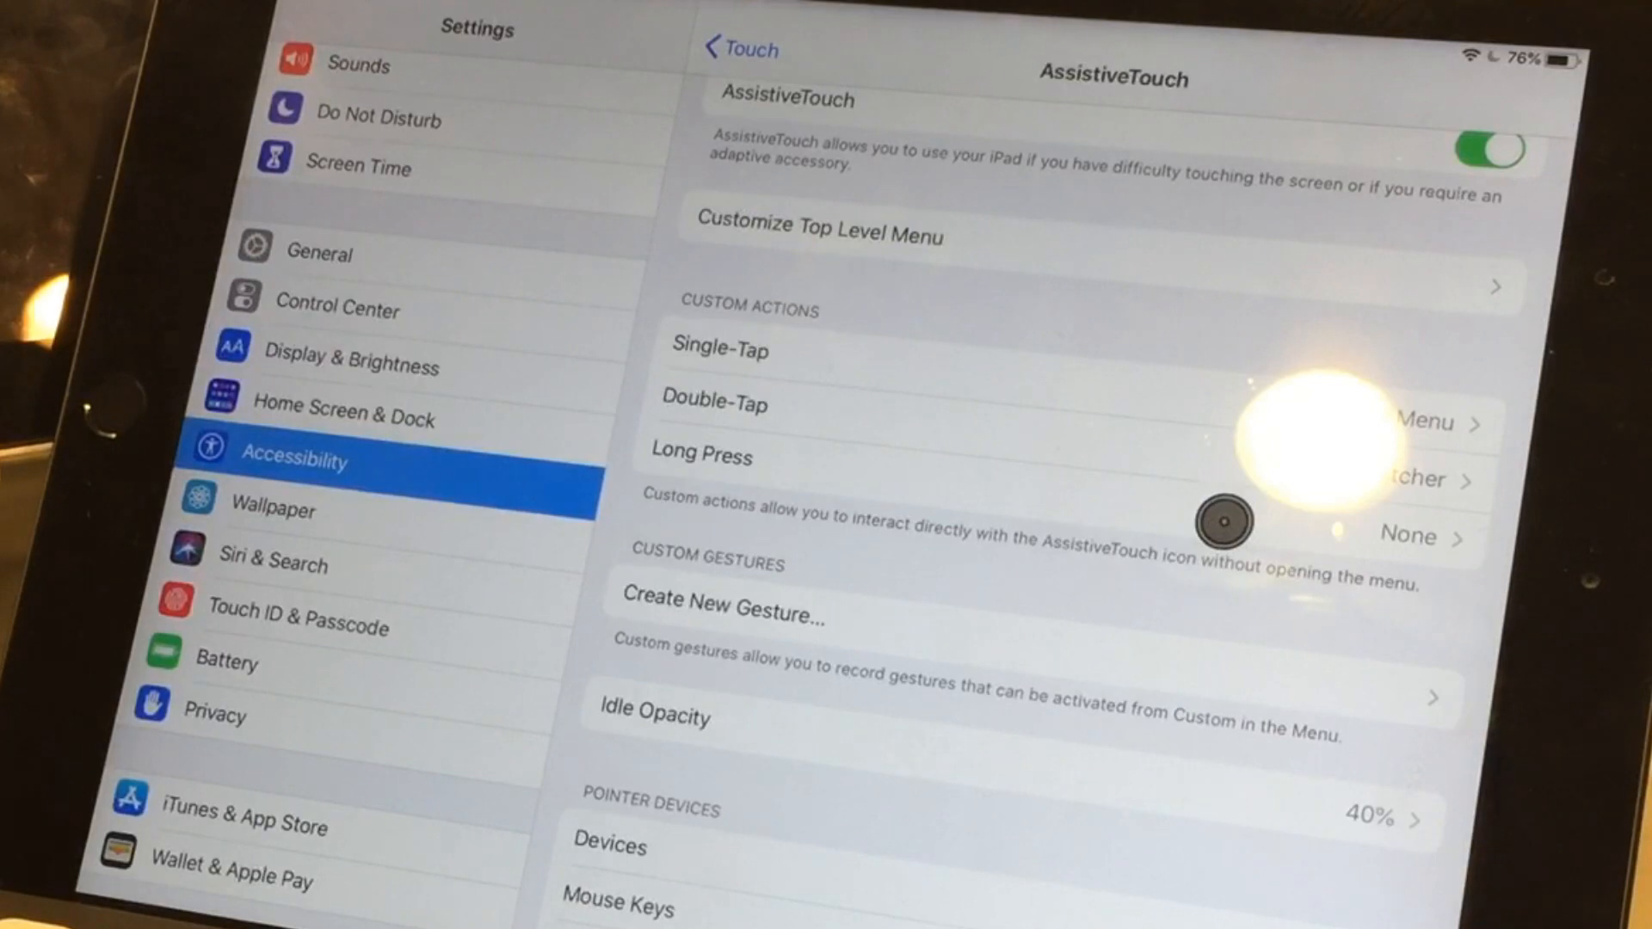
left_click(700, 455)
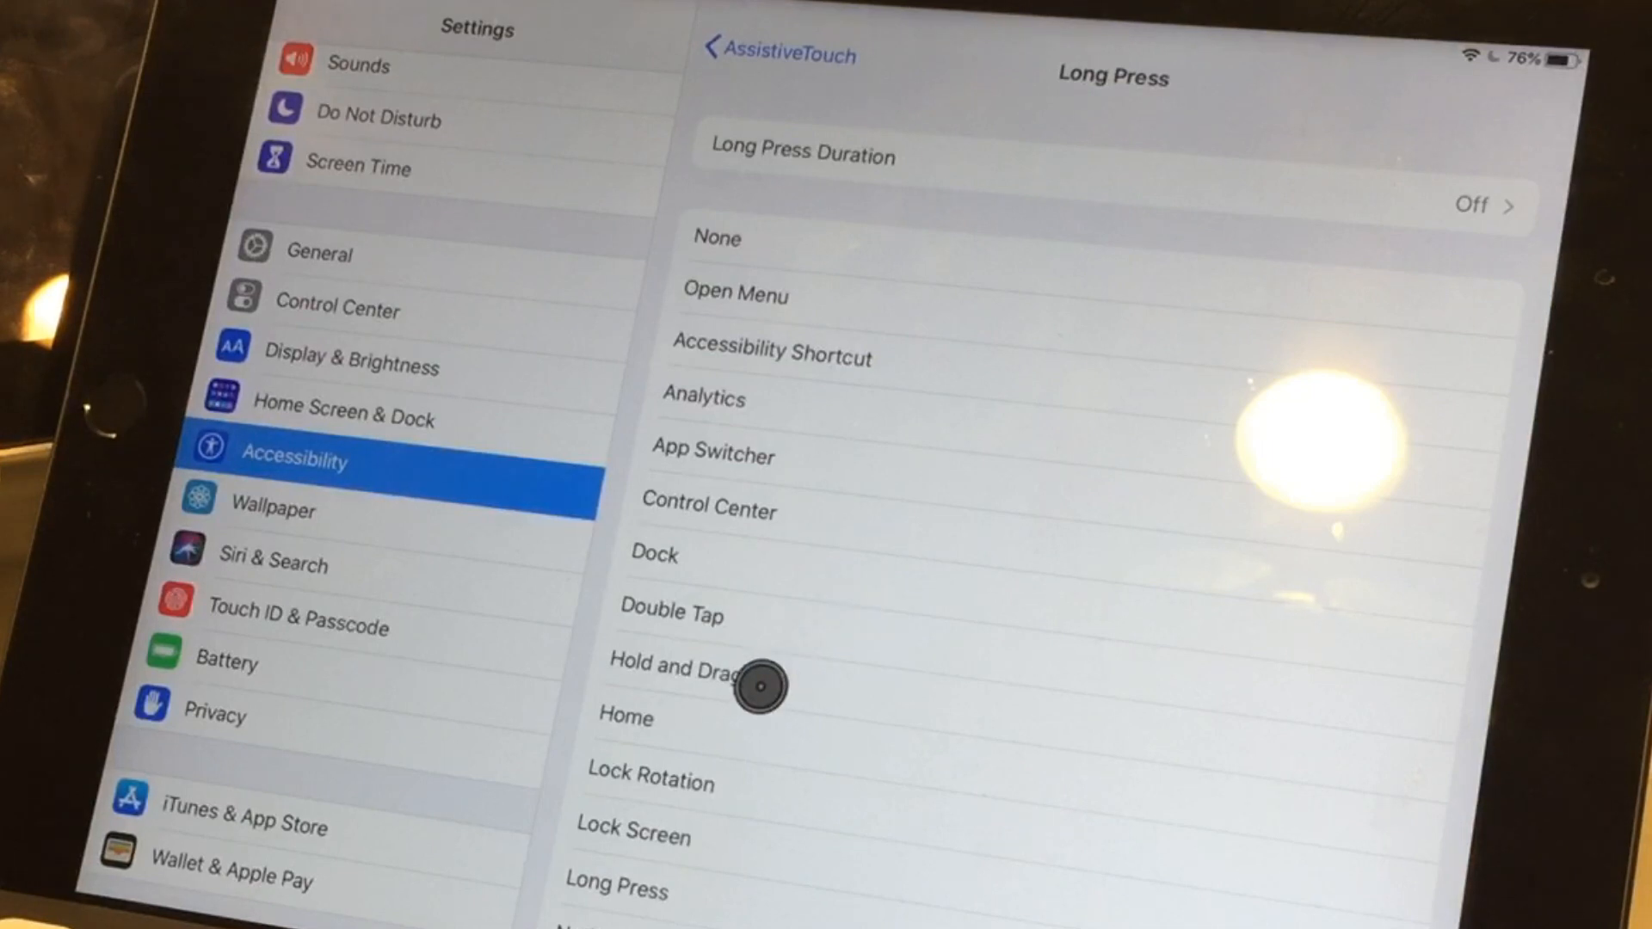
left_click(650, 783)
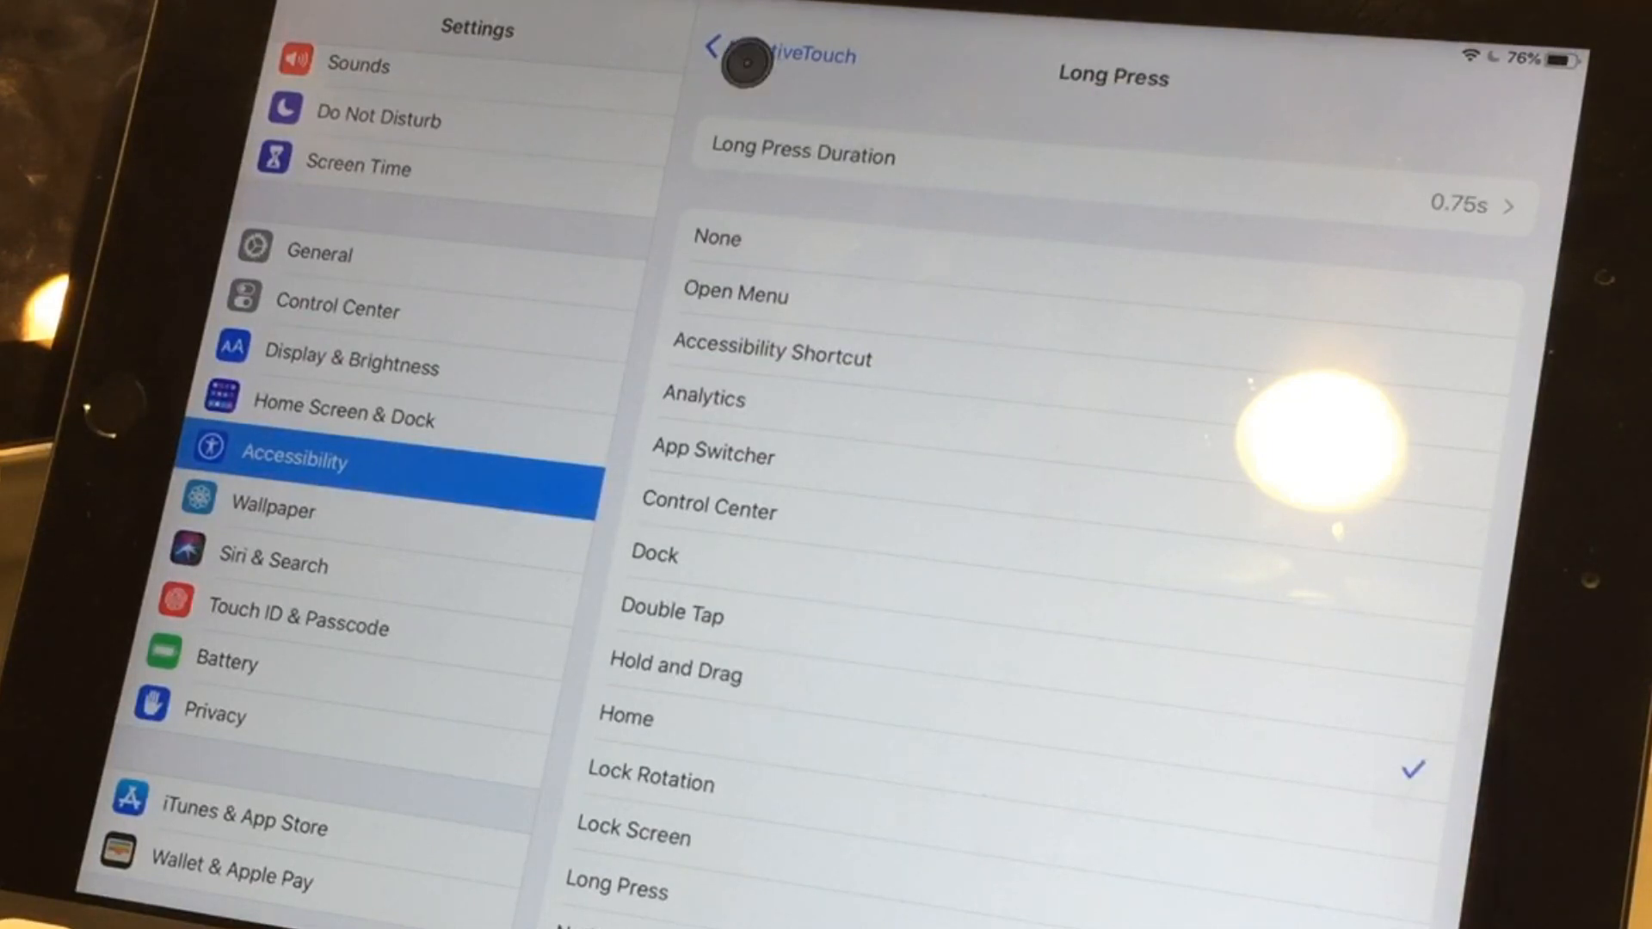
left_click(738, 55)
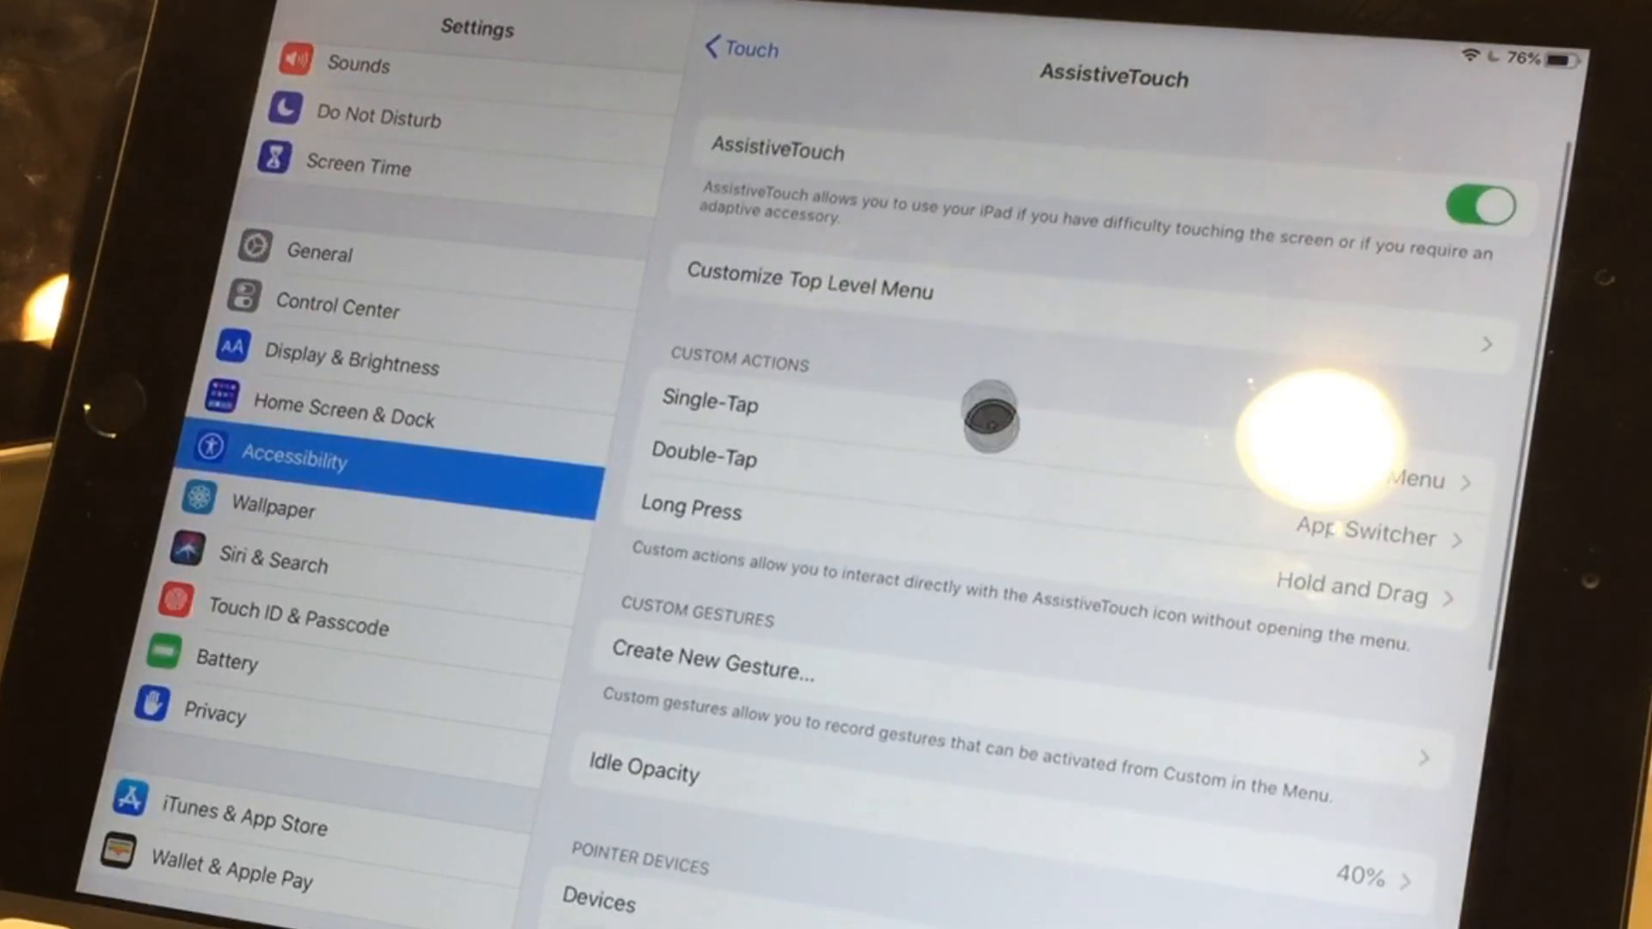
Use the AssistiveTouch menu's Home option to leave Settings for the Home Screen.
left_click(984, 418)
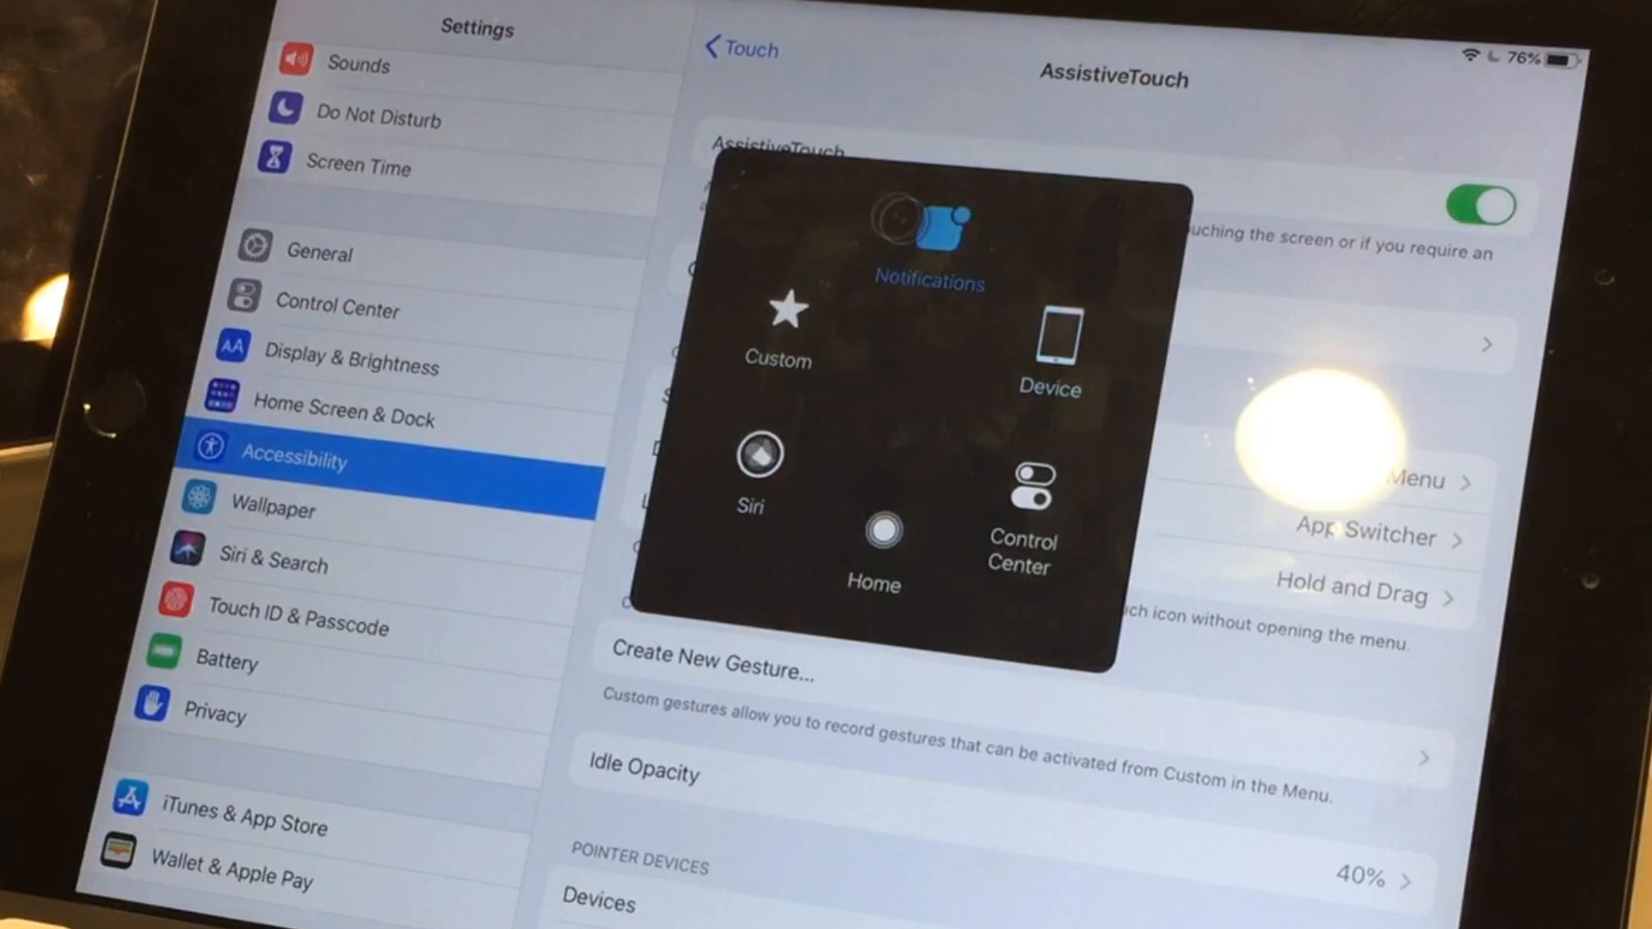
left_click(778, 313)
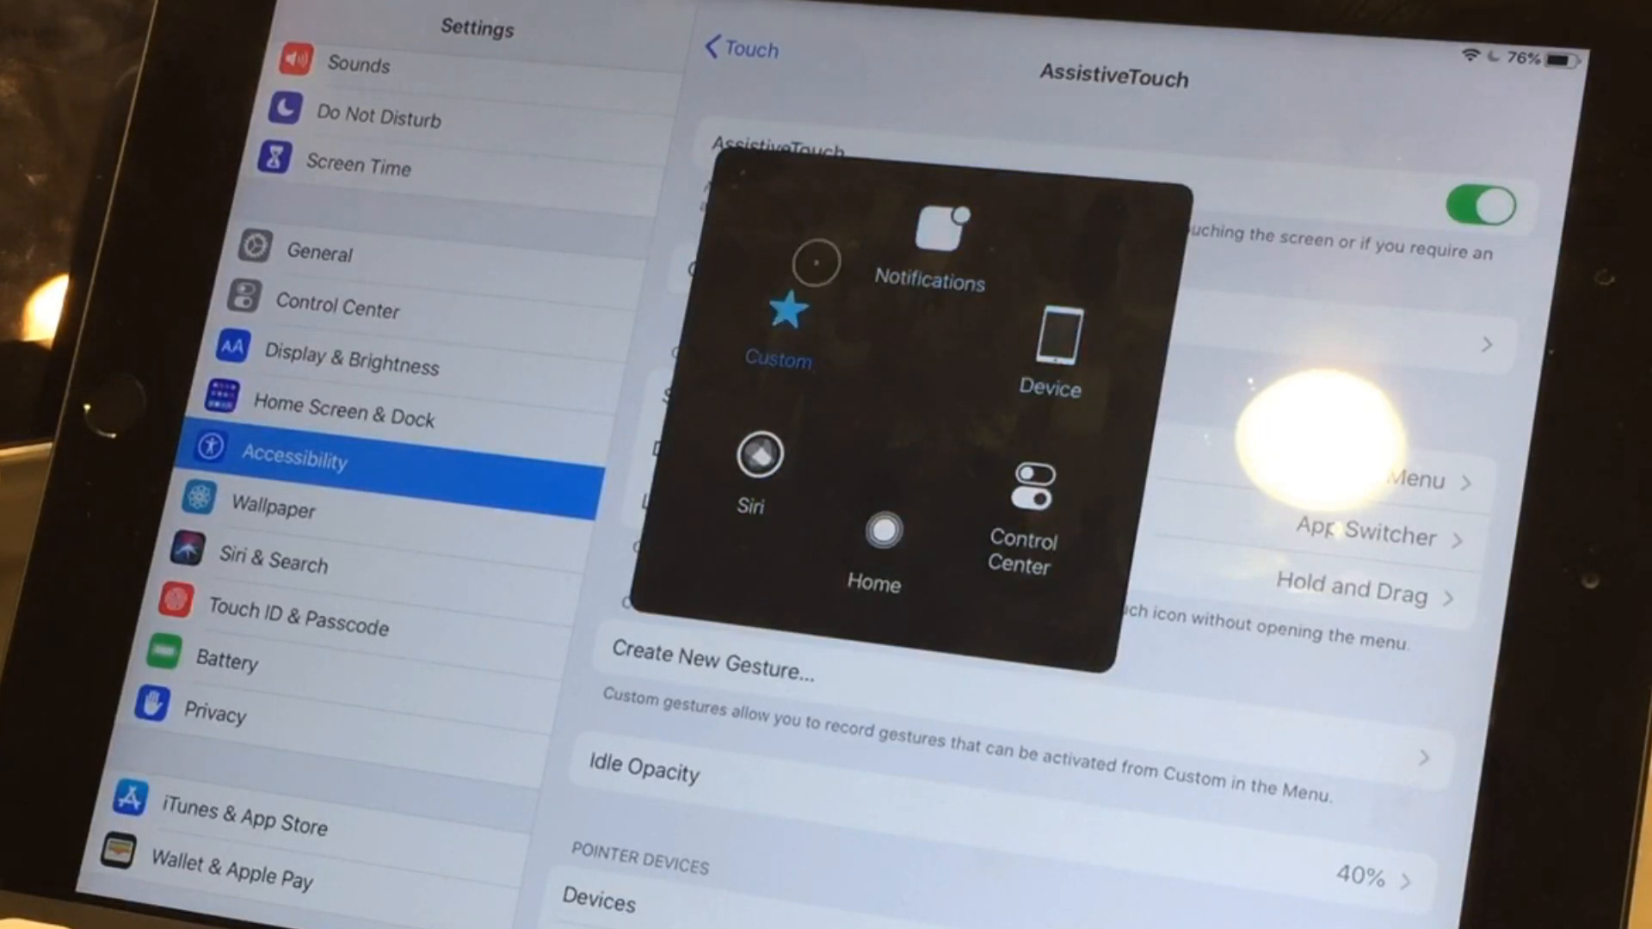
left_click(873, 535)
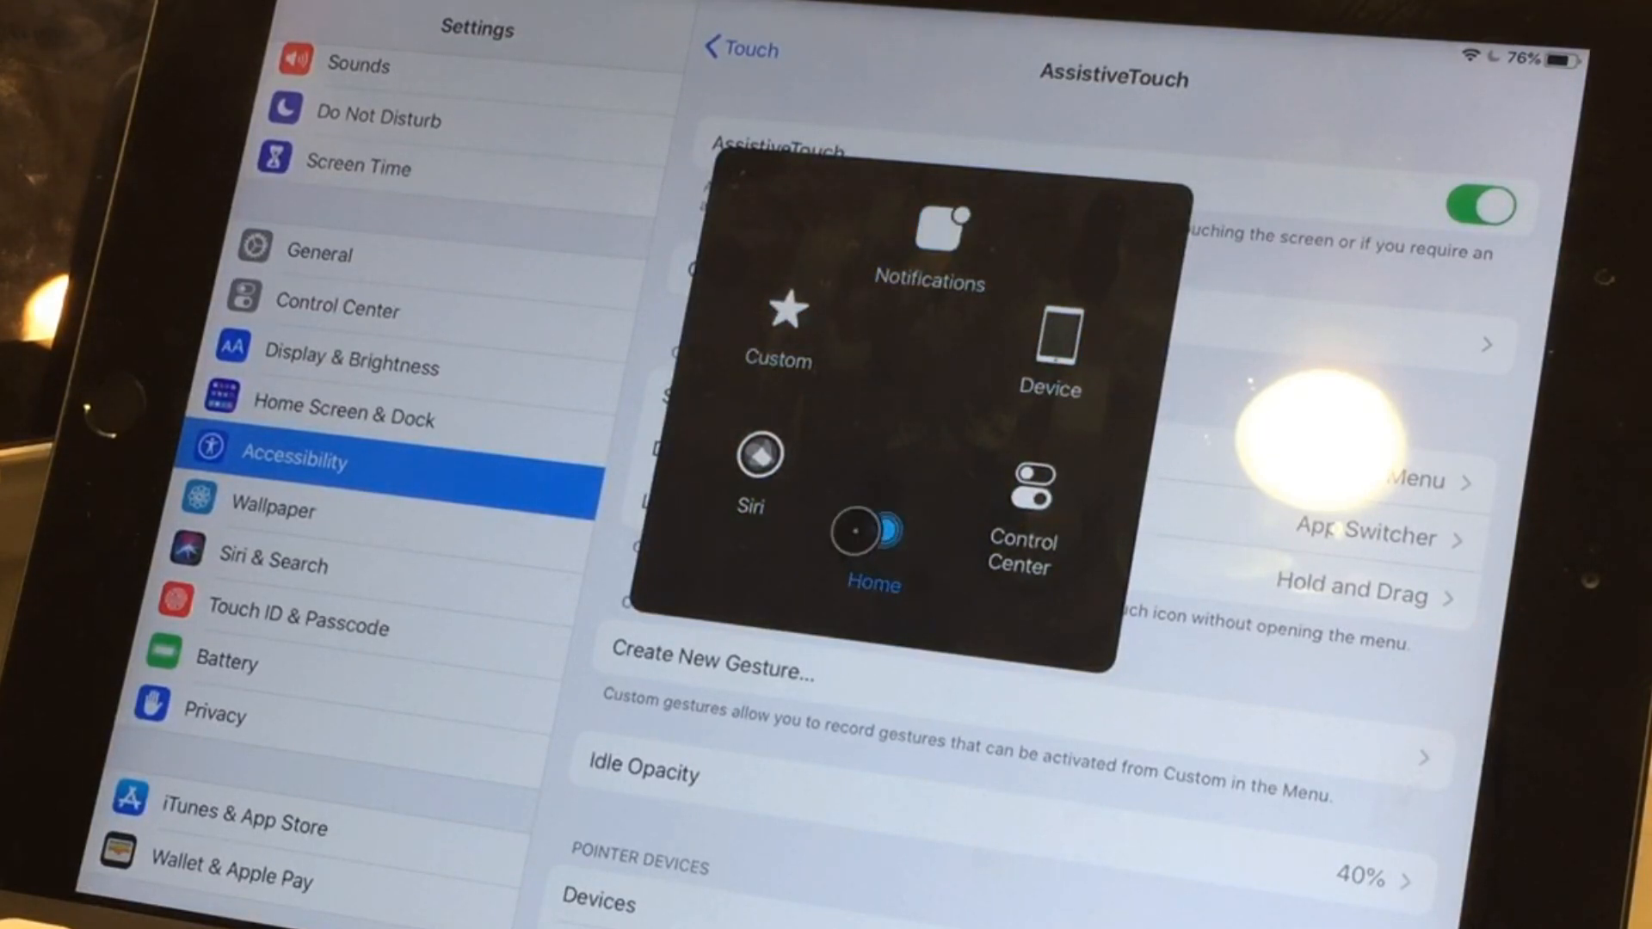
left_click(872, 536)
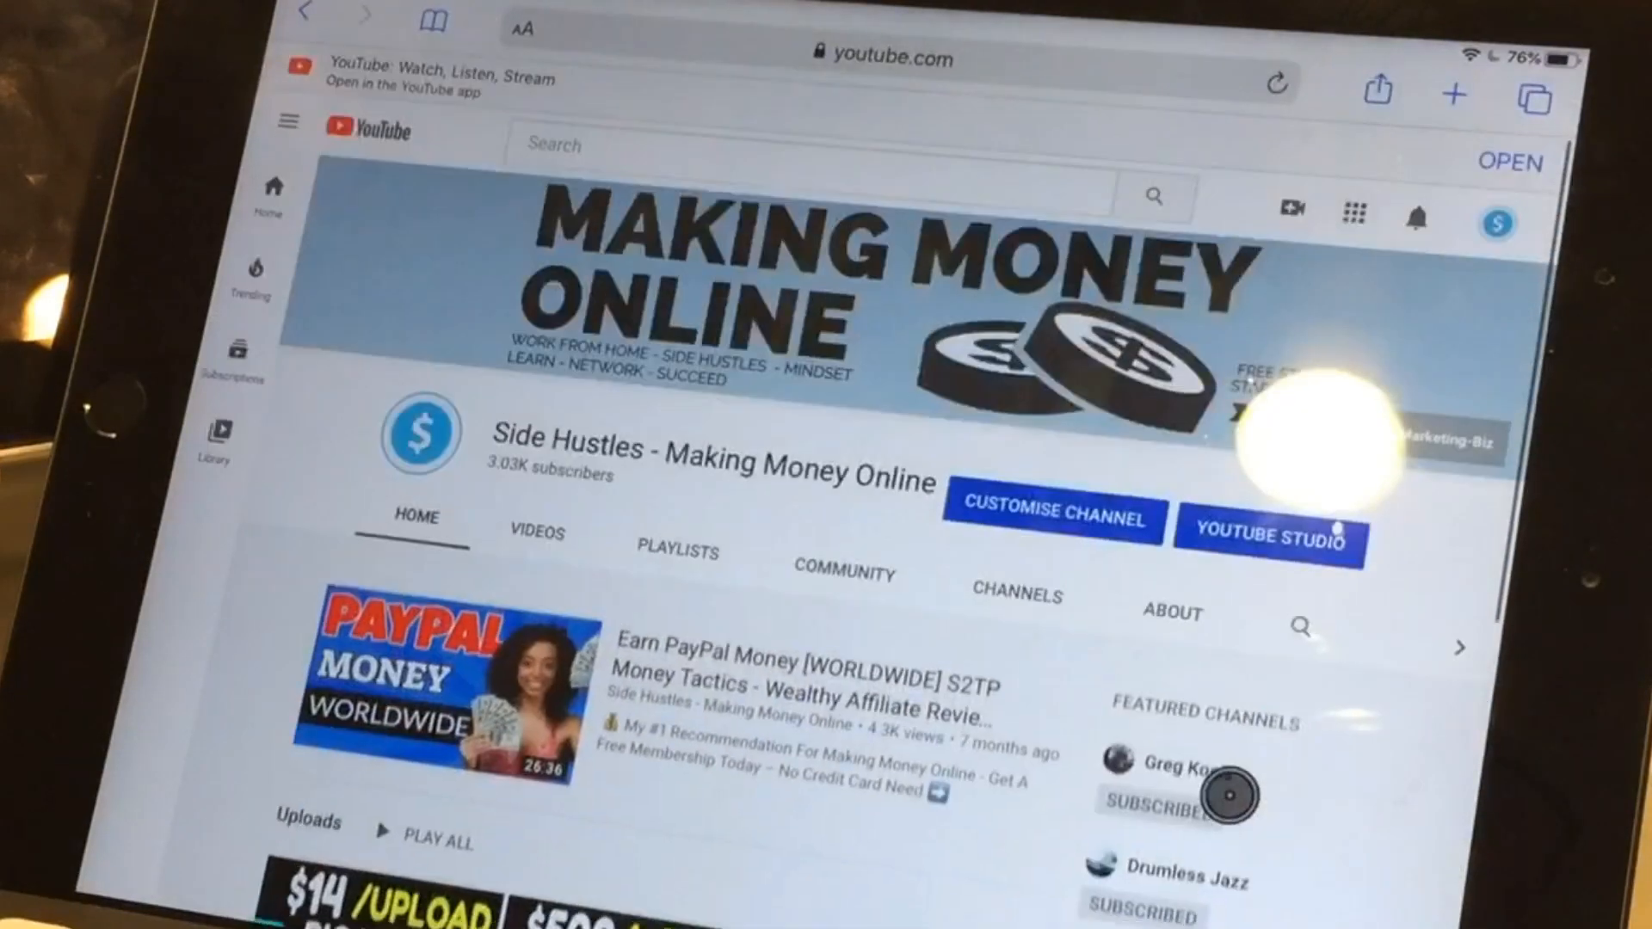
Scroll the Side Hustles - Making Money Online channel page with the mouse.
scroll("down", 3)
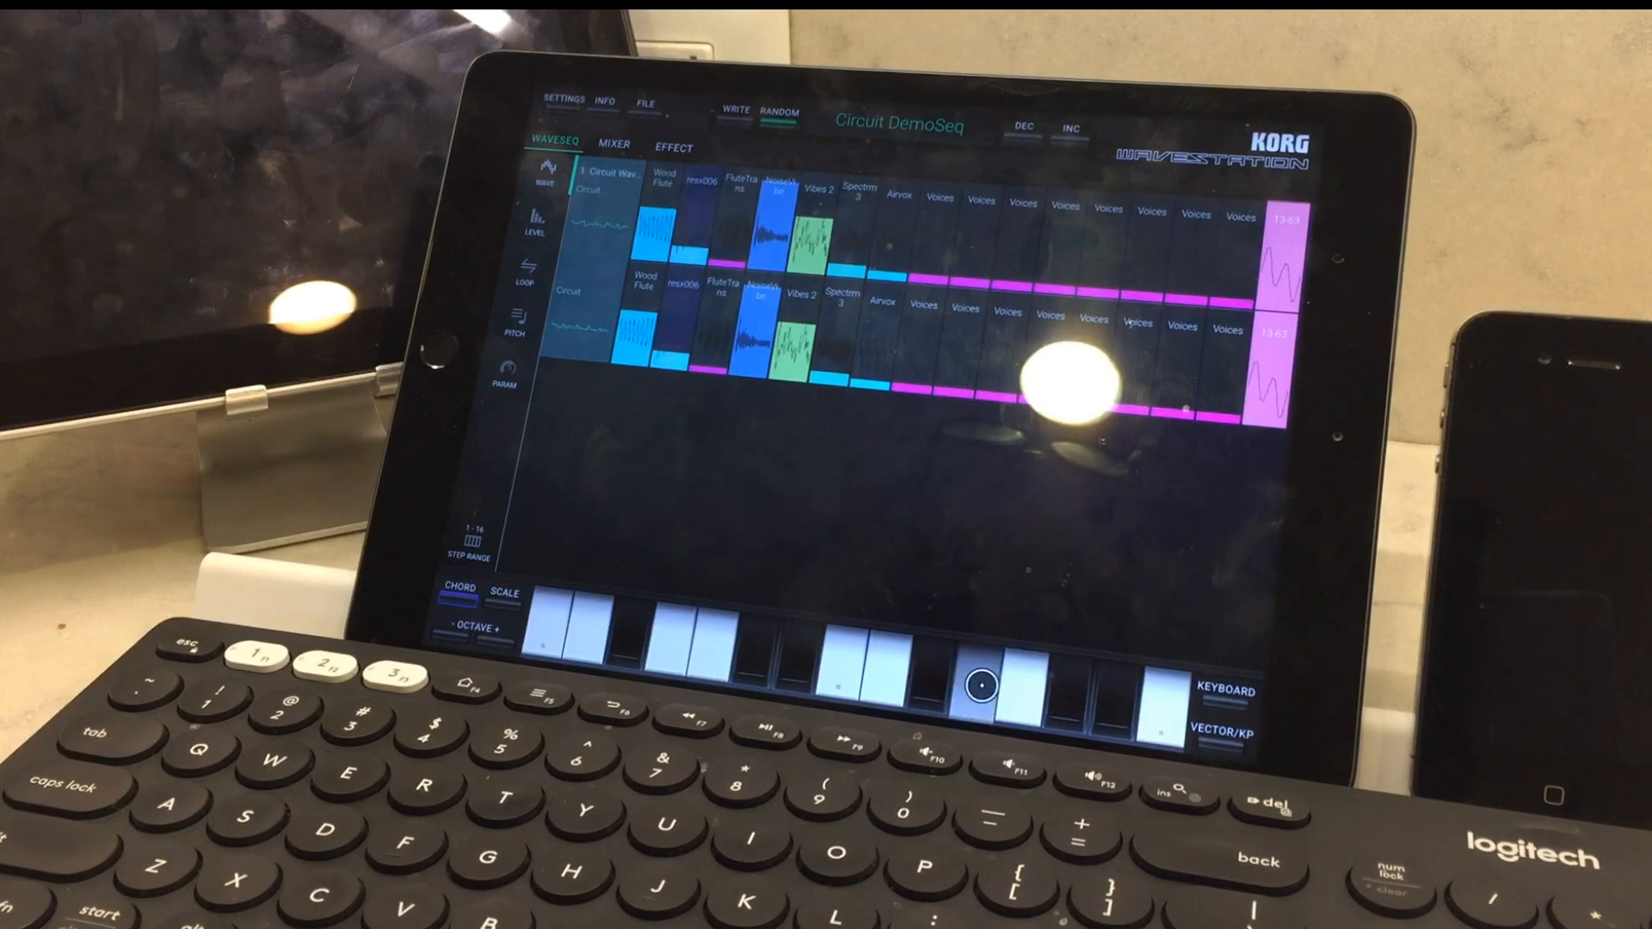
left_click(854, 680)
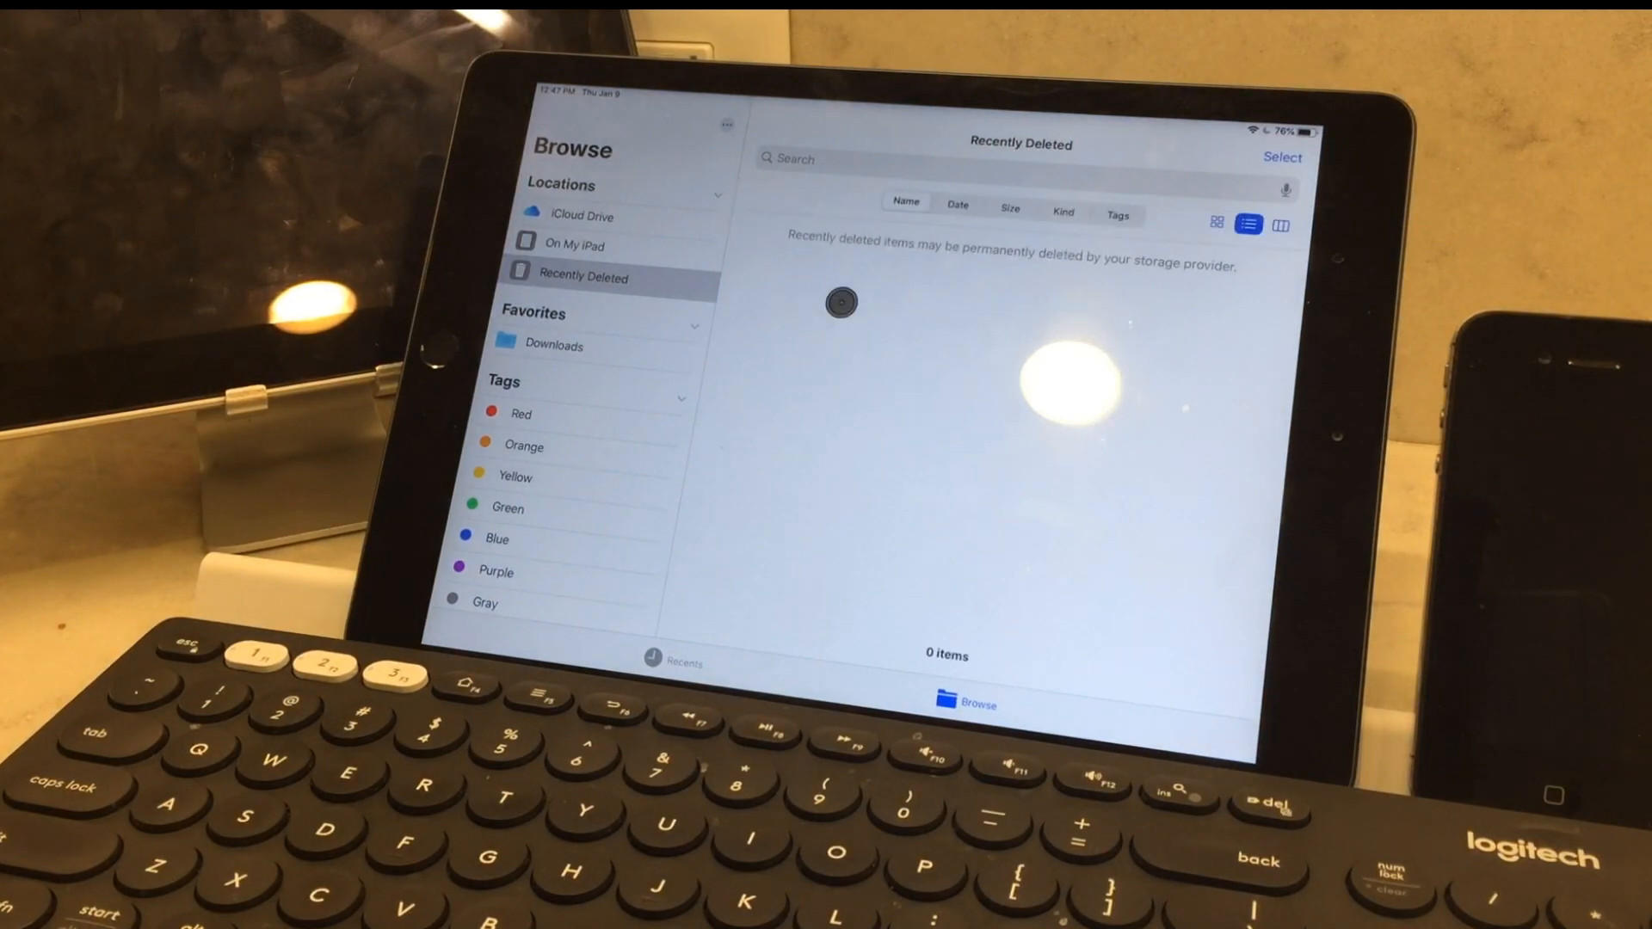
Browse On My iPad, looking inside the Audio synth one and DM1 folders.
left_click(574, 244)
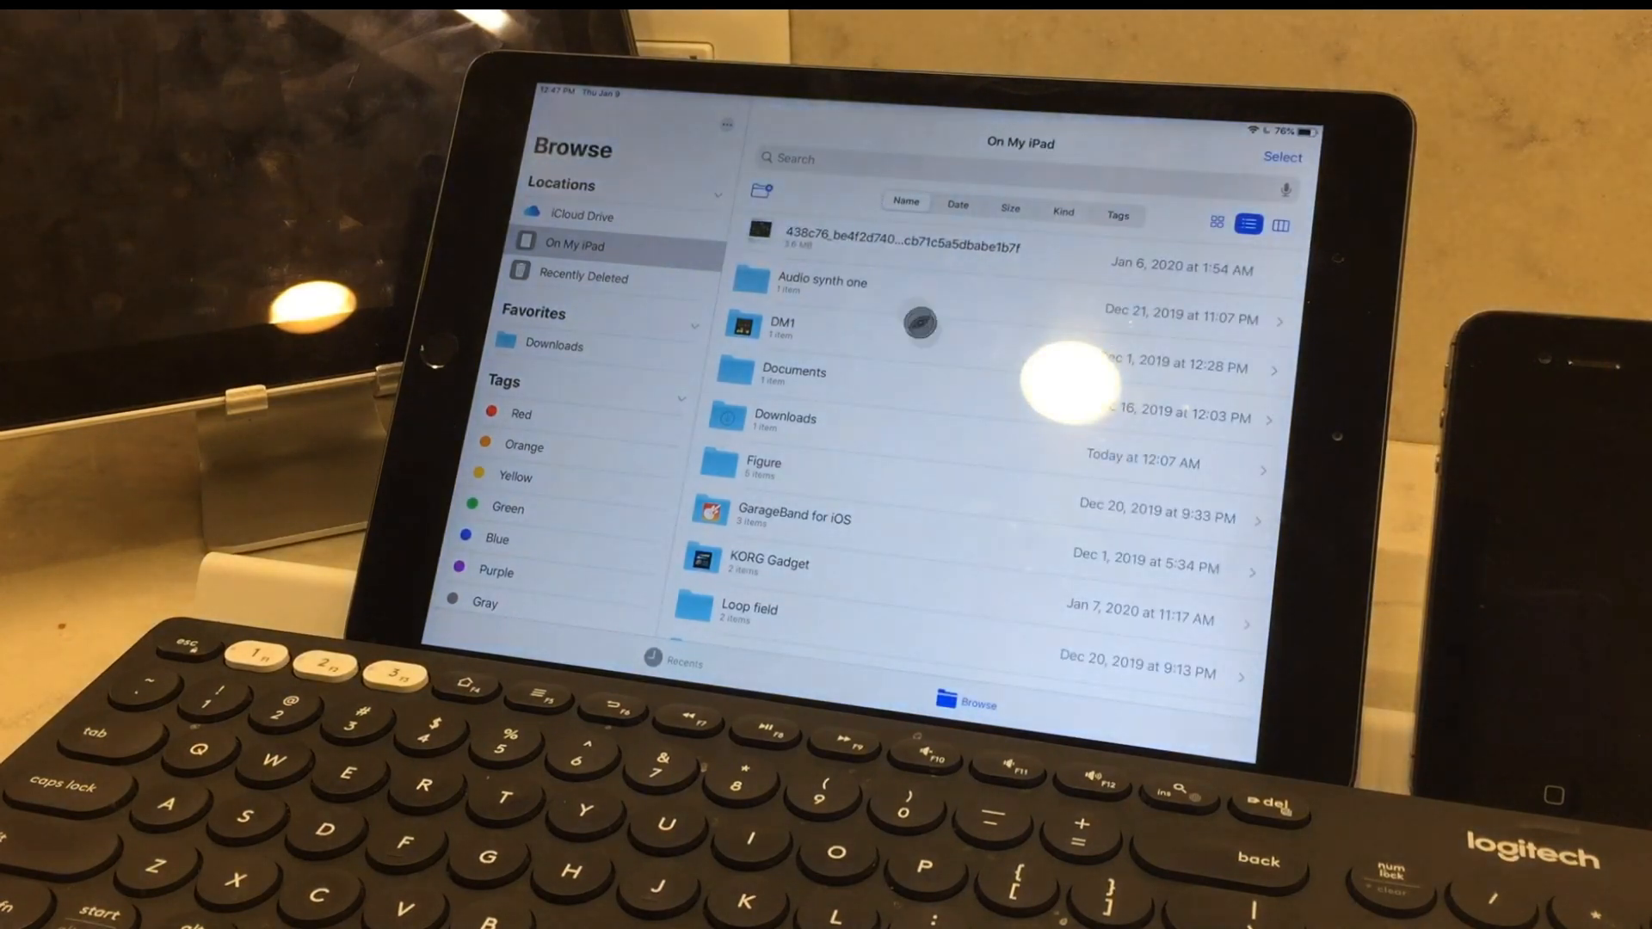
left_click(822, 281)
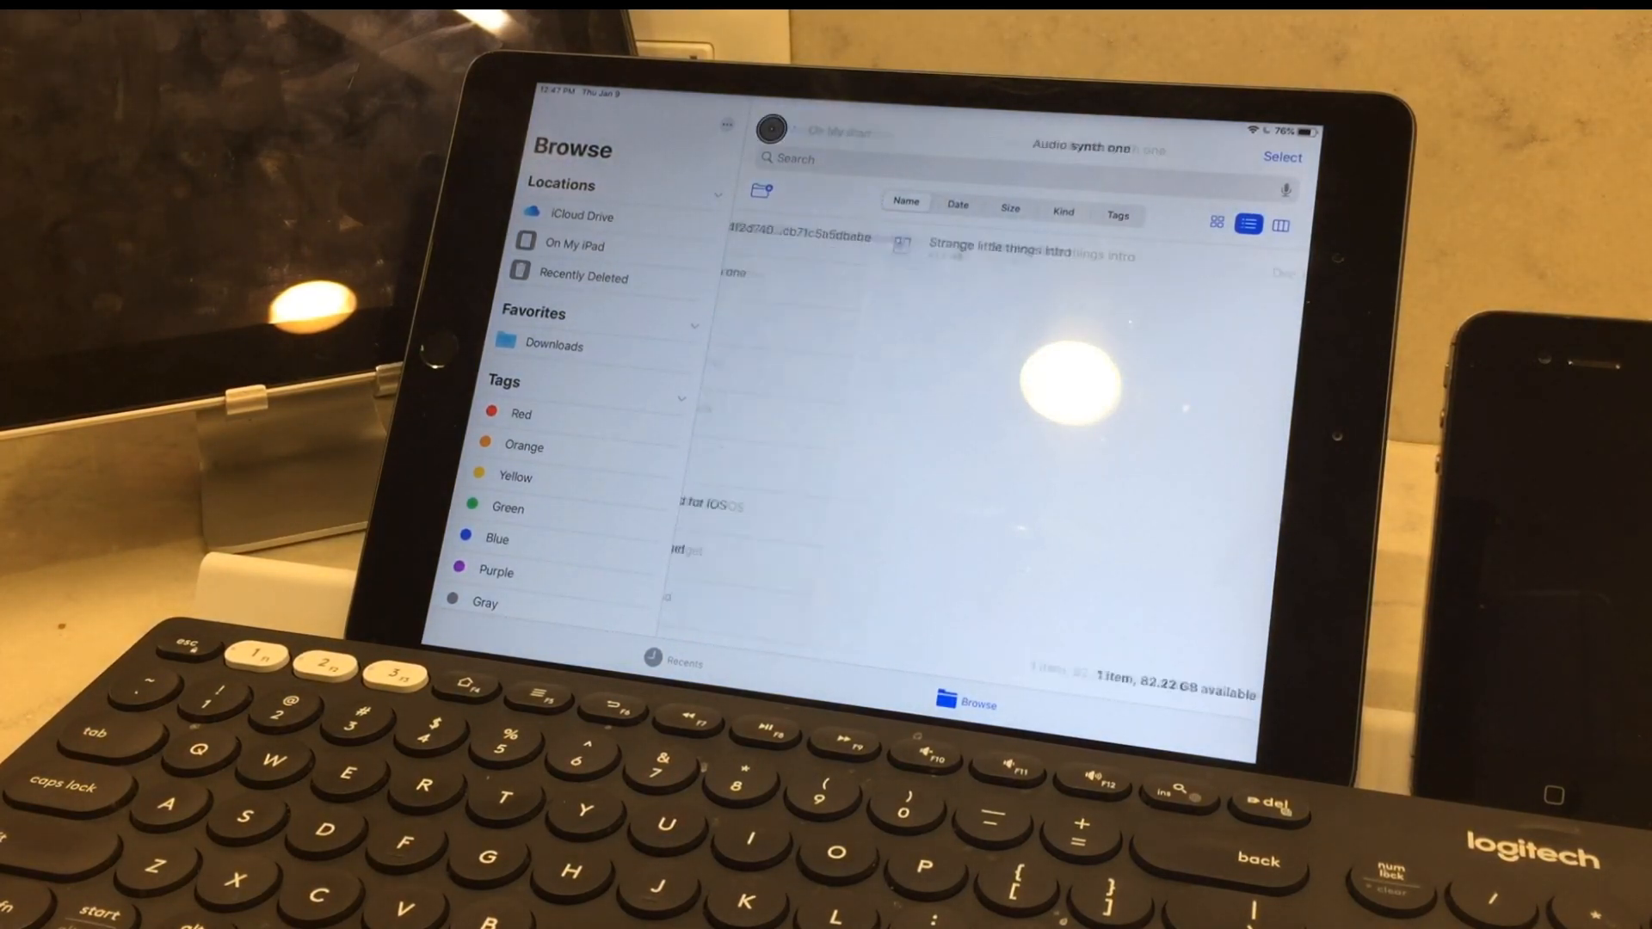
left_click(577, 245)
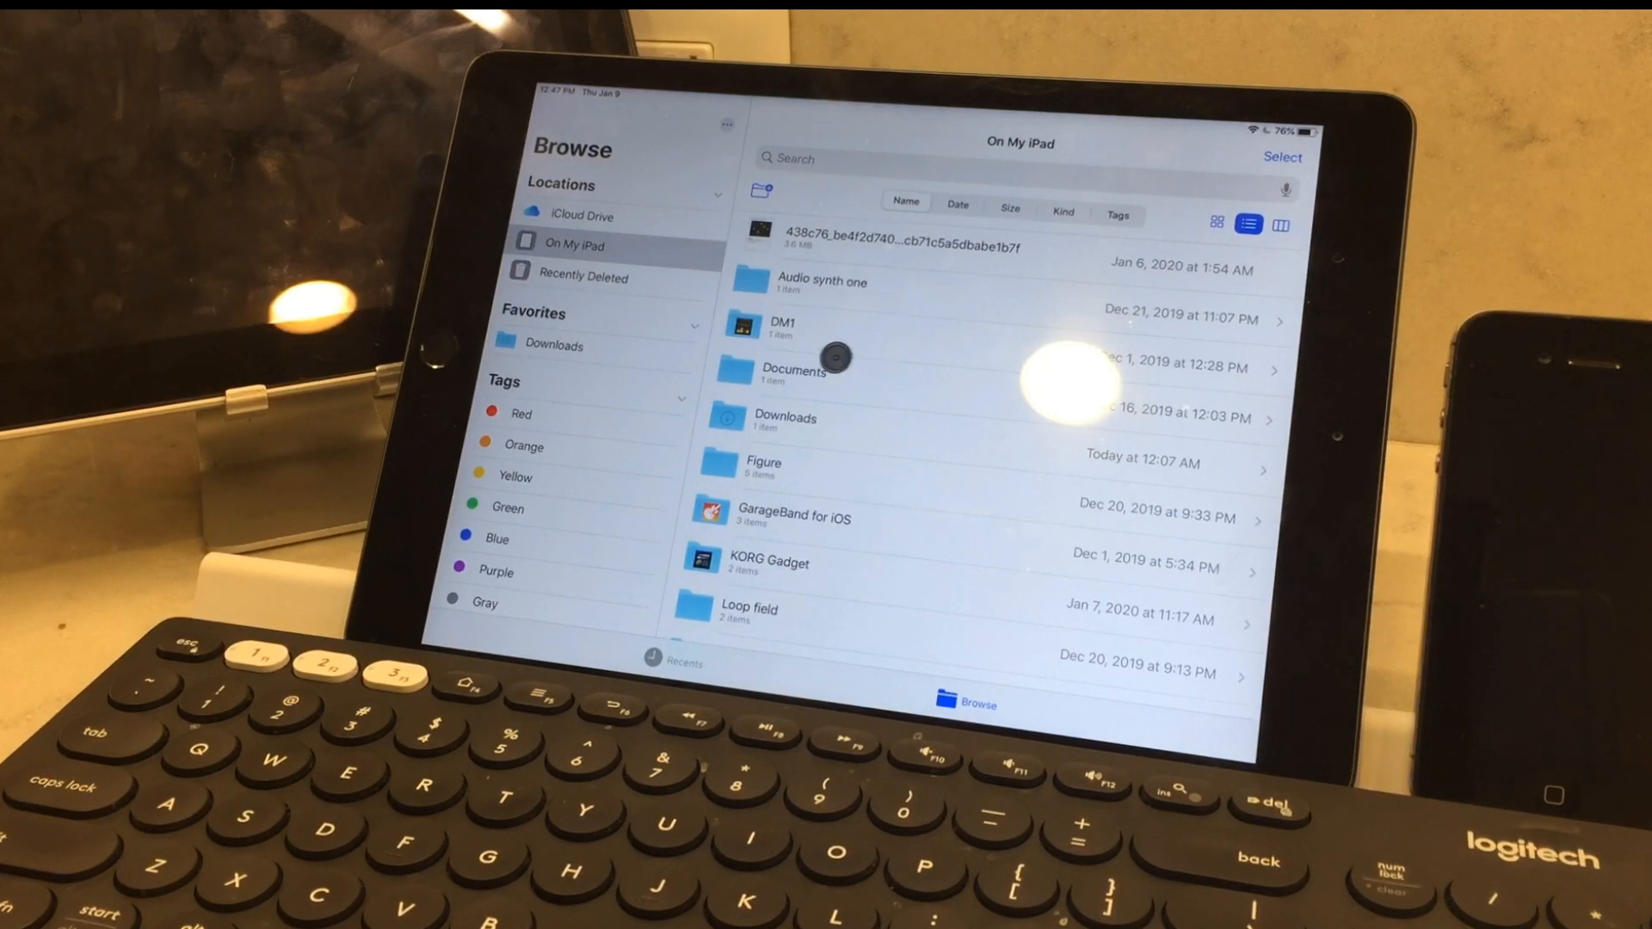
left_click(779, 327)
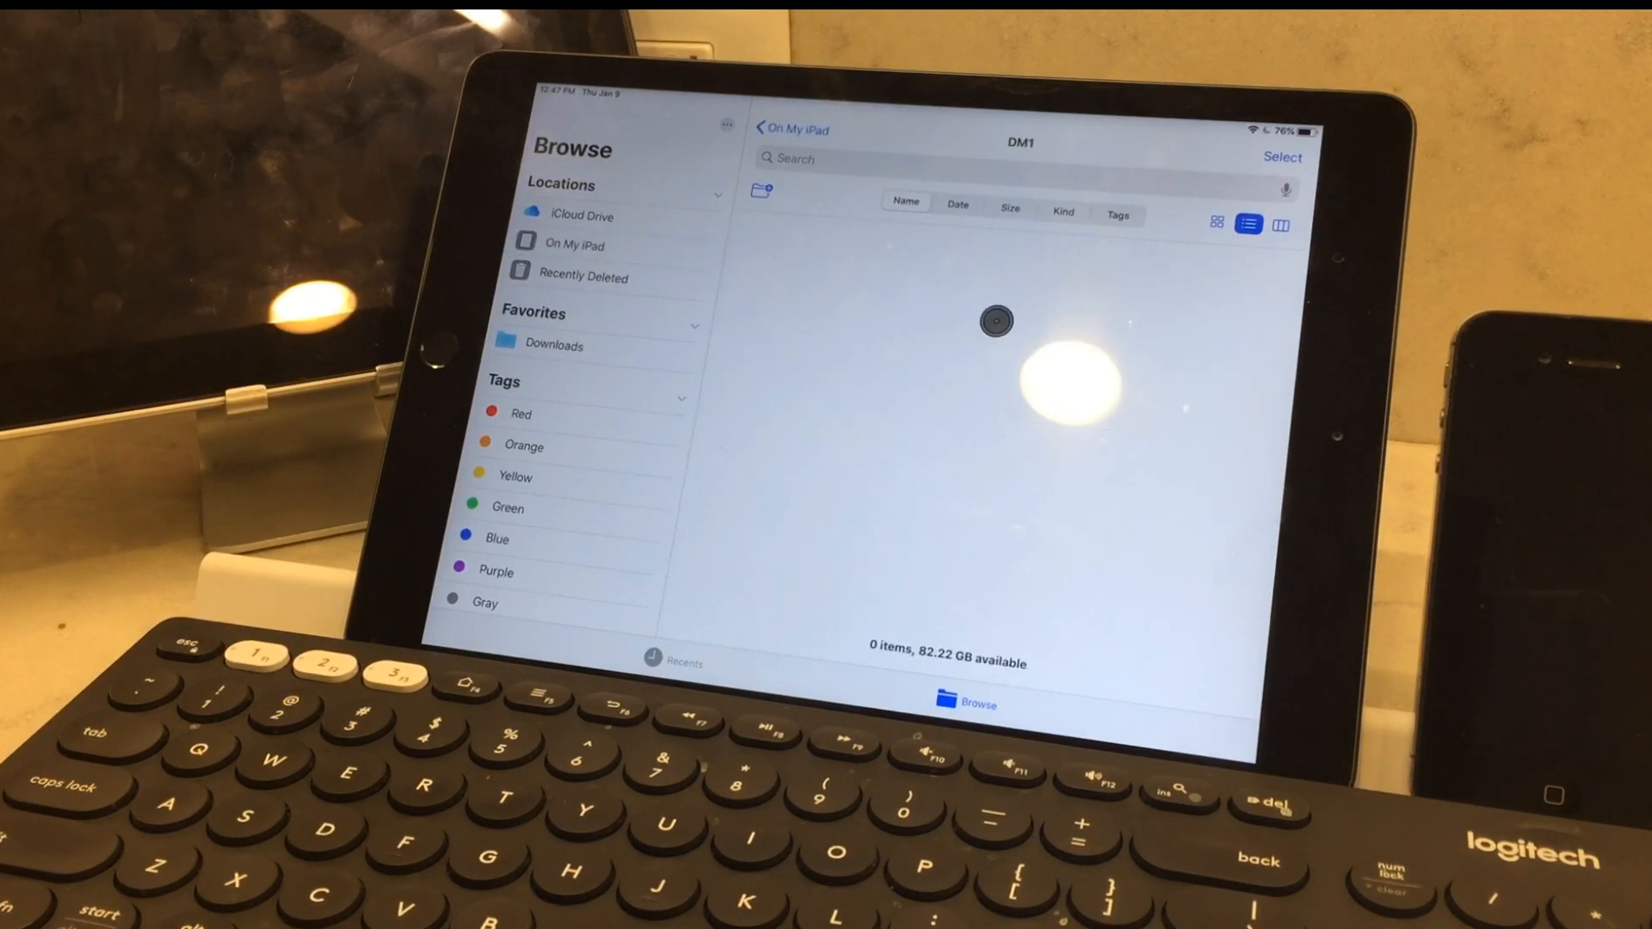
left_click(791, 129)
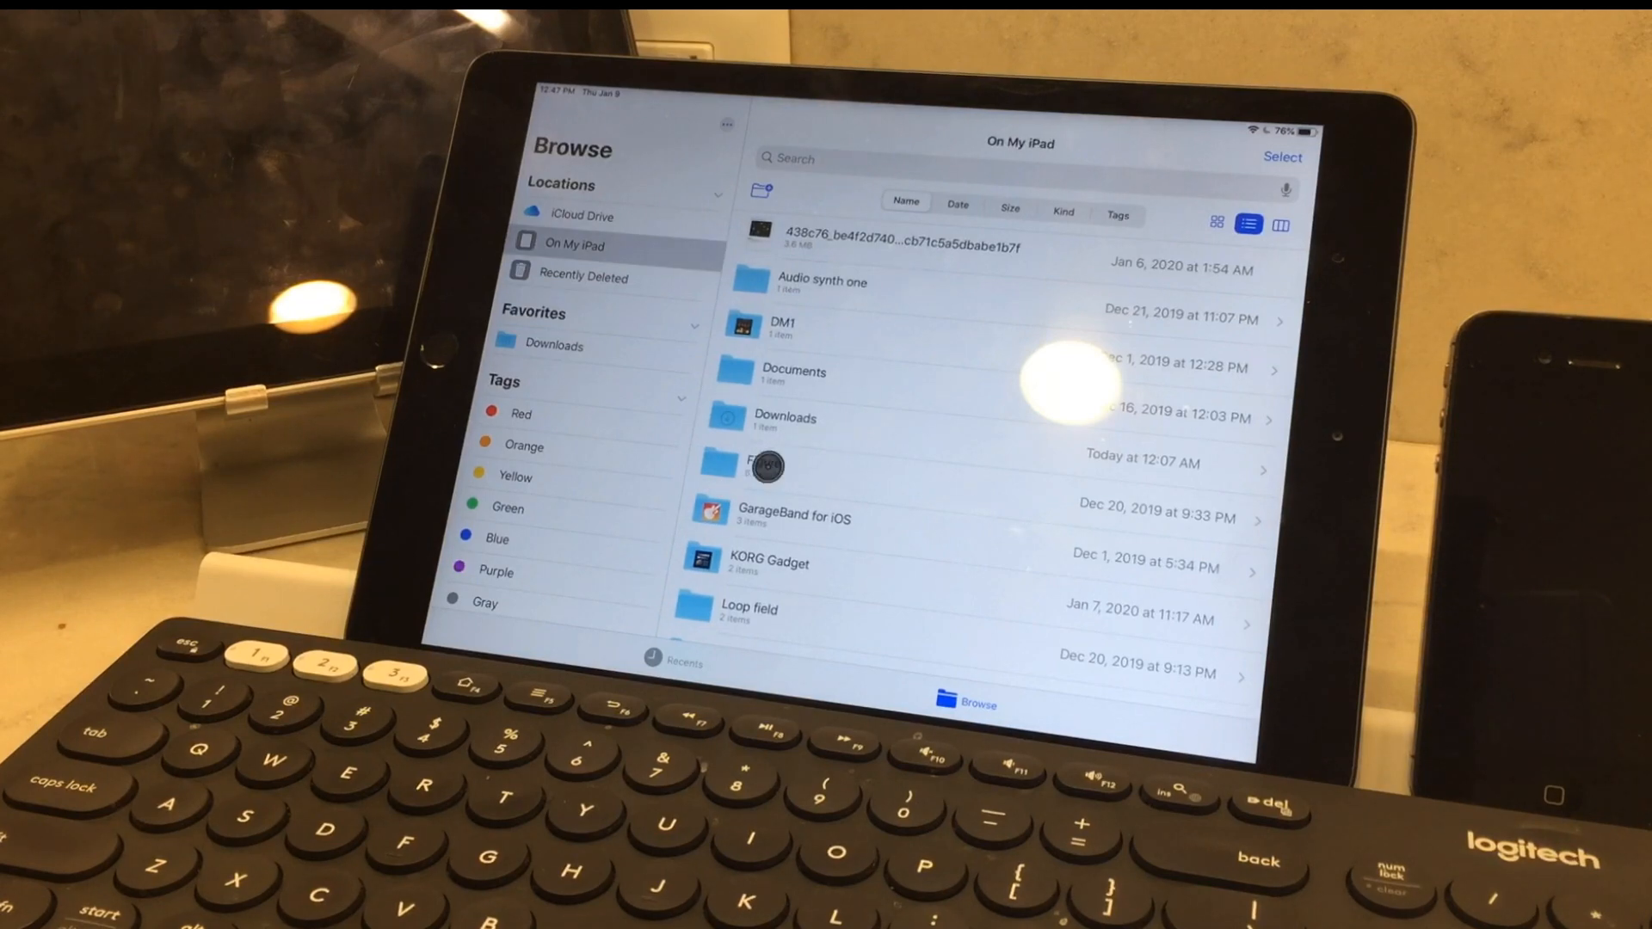
Enter the Figure folder and bring up the item menu for the Fi Fakesy 2 recording.
left_click(763, 467)
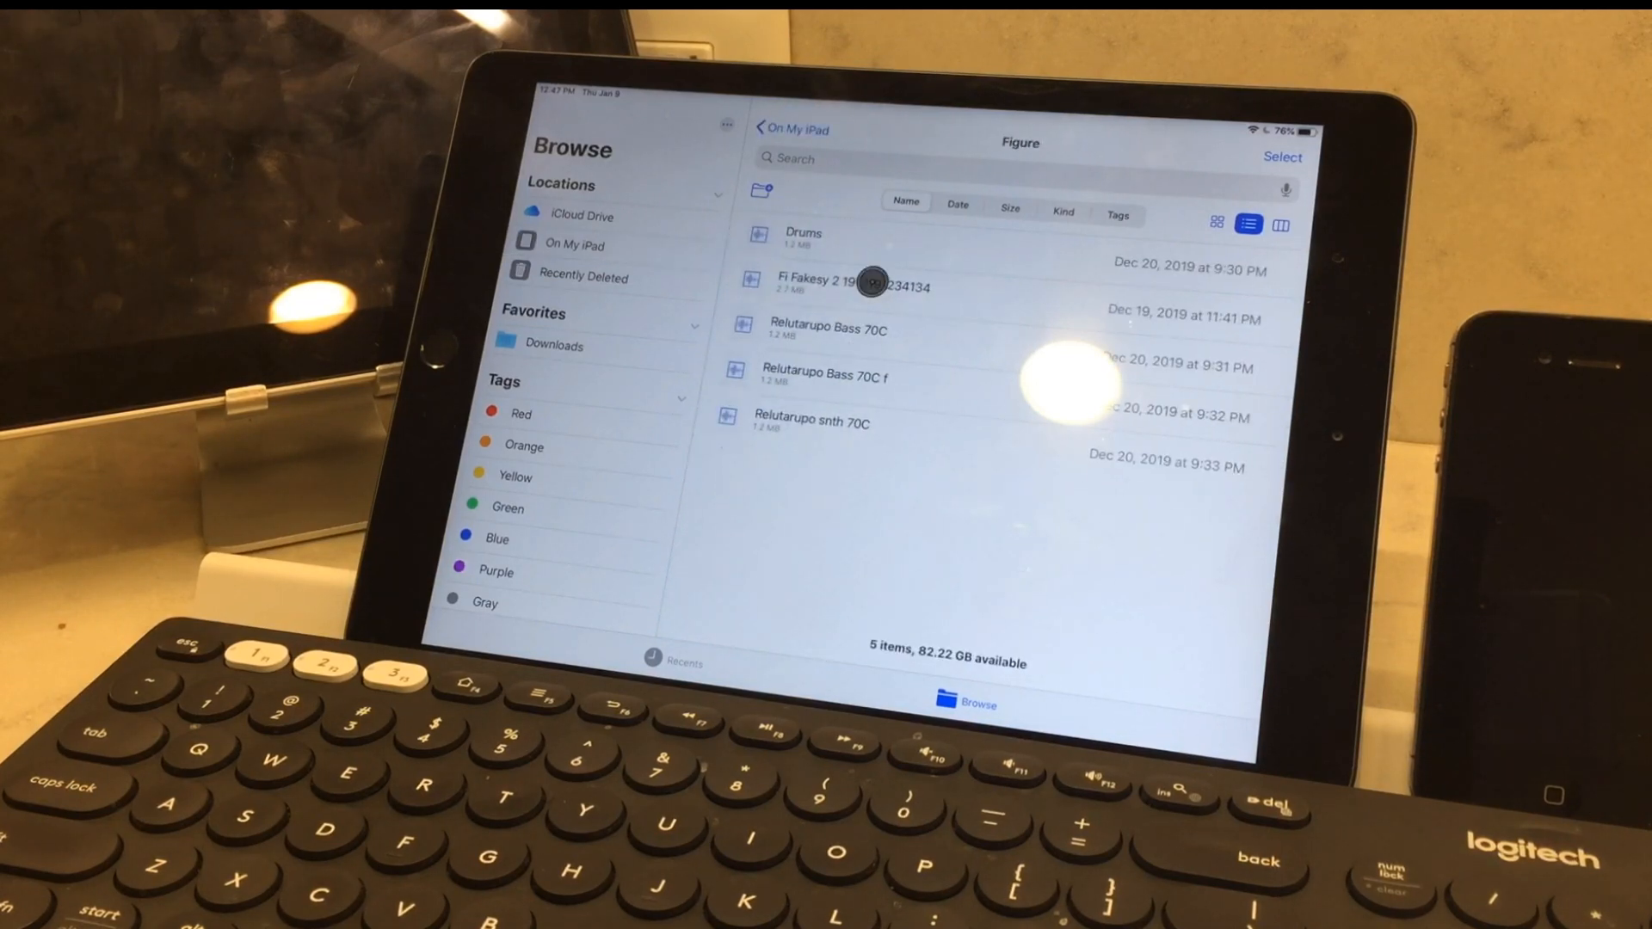
right_click(854, 284)
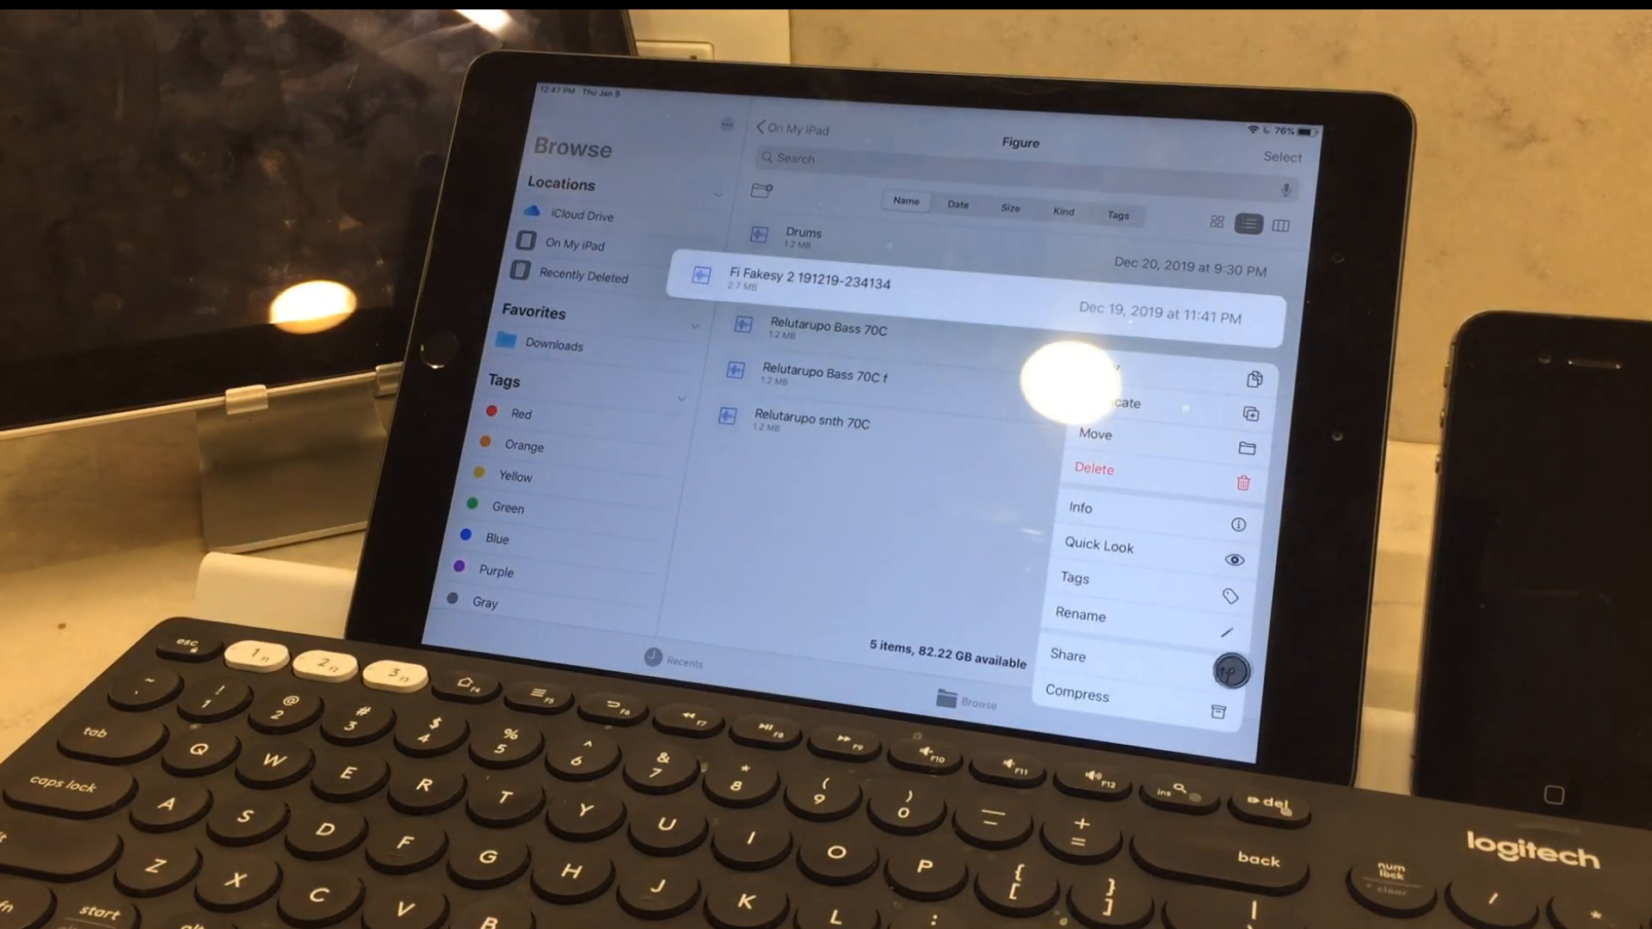
left_click(1067, 655)
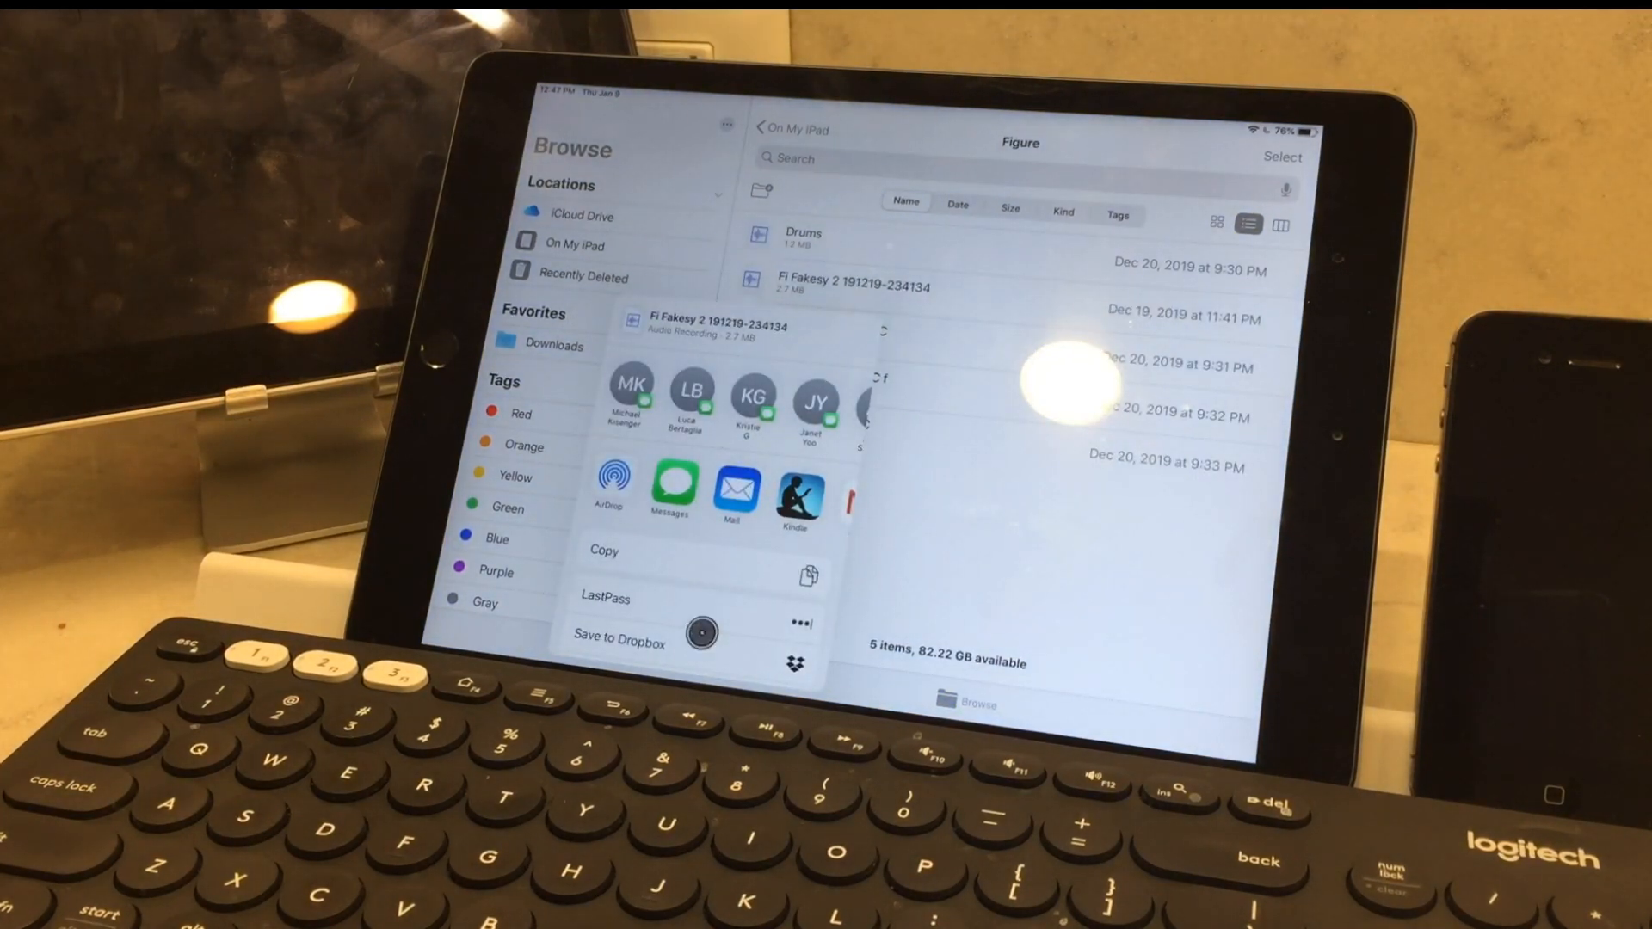
scroll("up", 3)
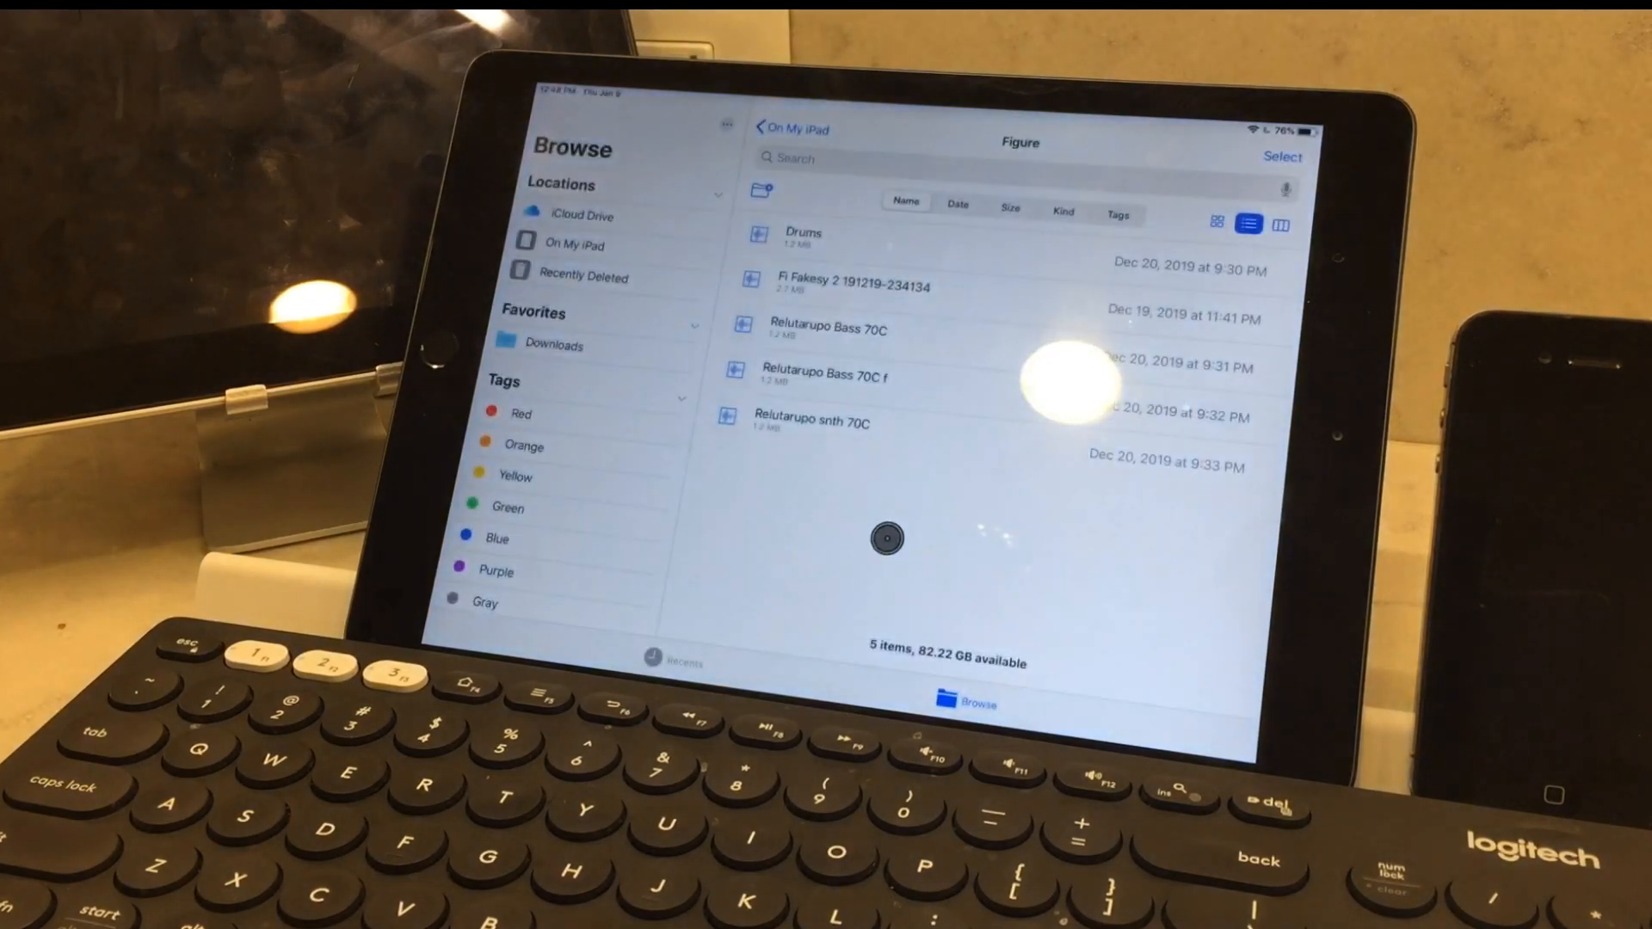
Use the AssistiveTouch menu's Home option to leave Files for the Home Screen.
left_click(889, 538)
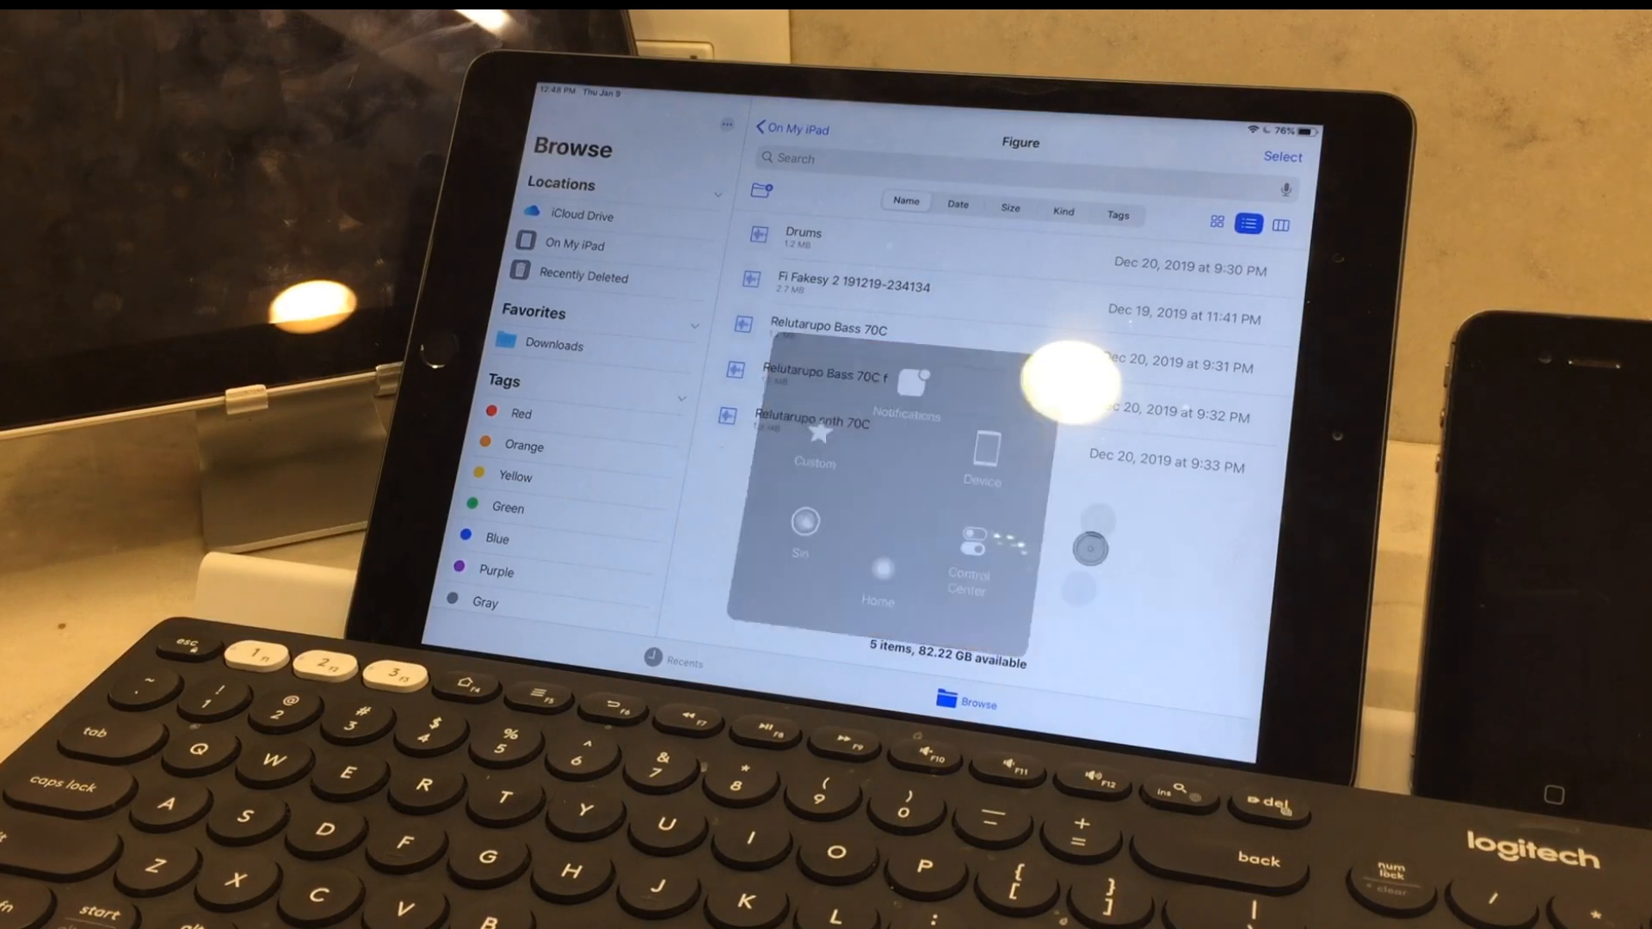
left_click(963, 575)
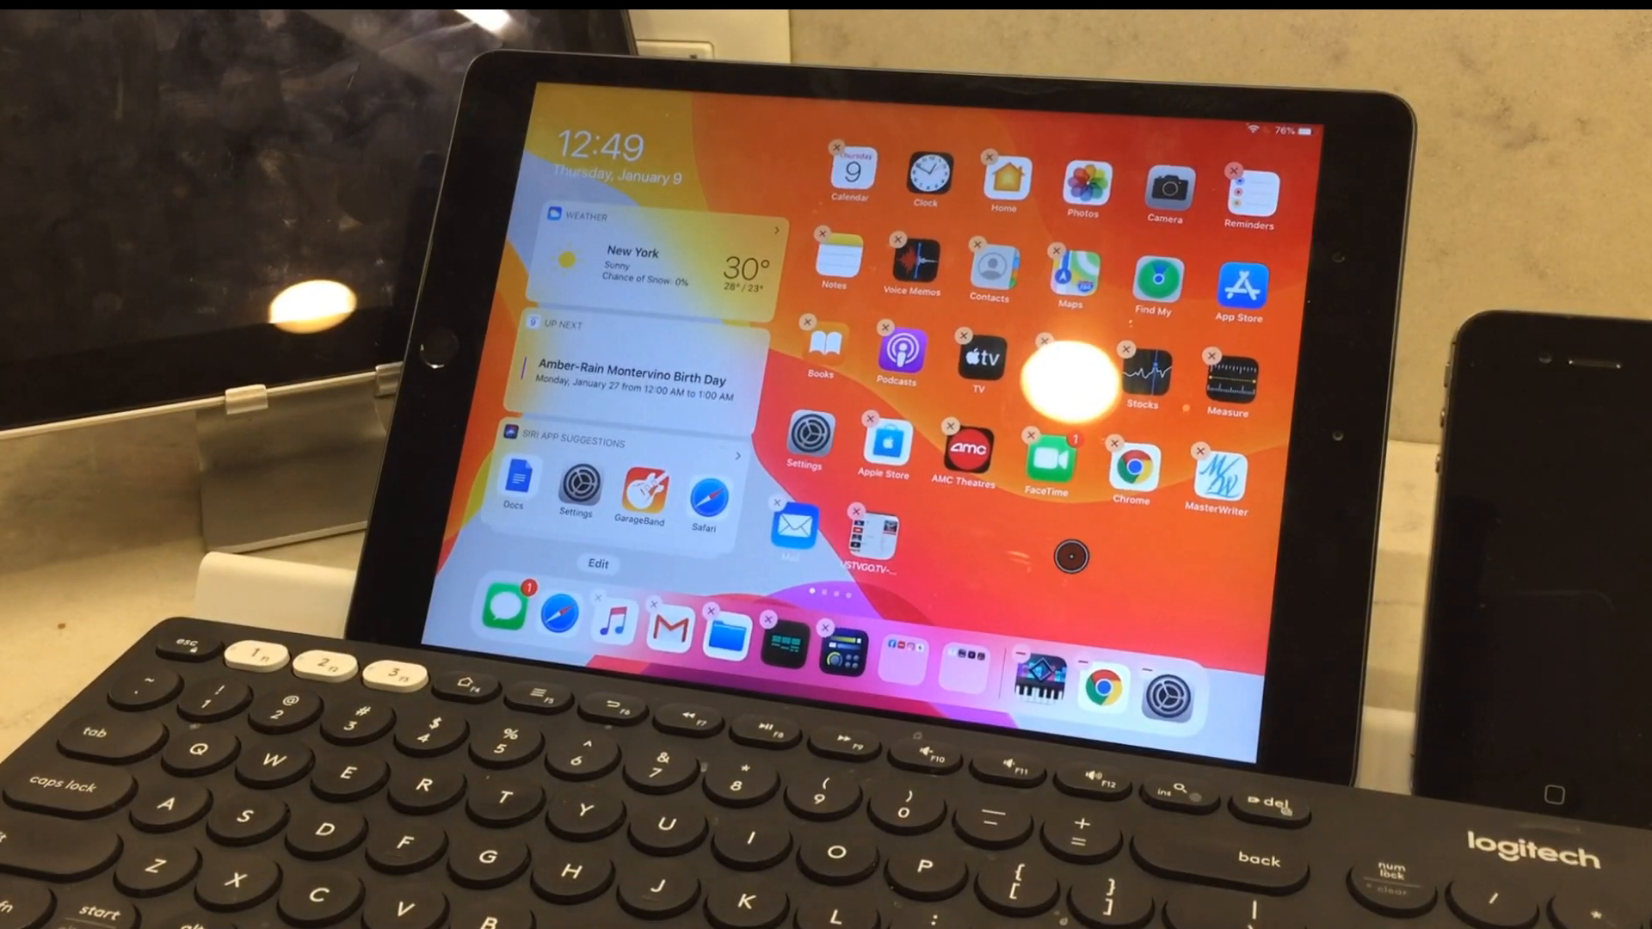
Bring up the AssistiveTouch menu over the Home Screen in edit mode.
left_click(1072, 555)
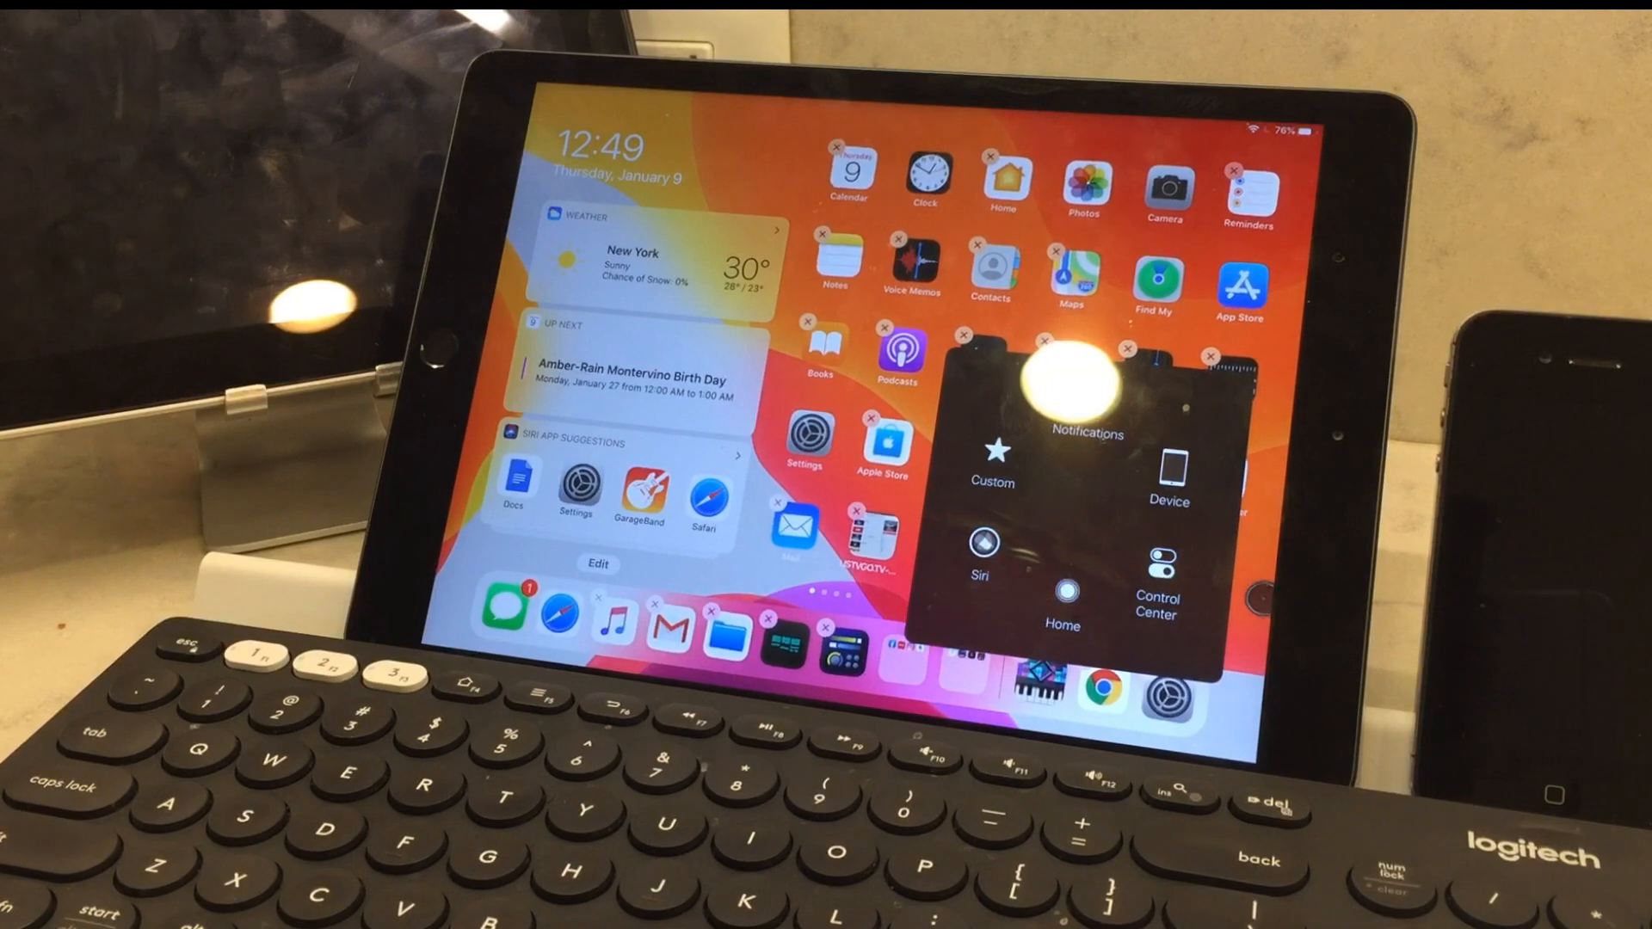